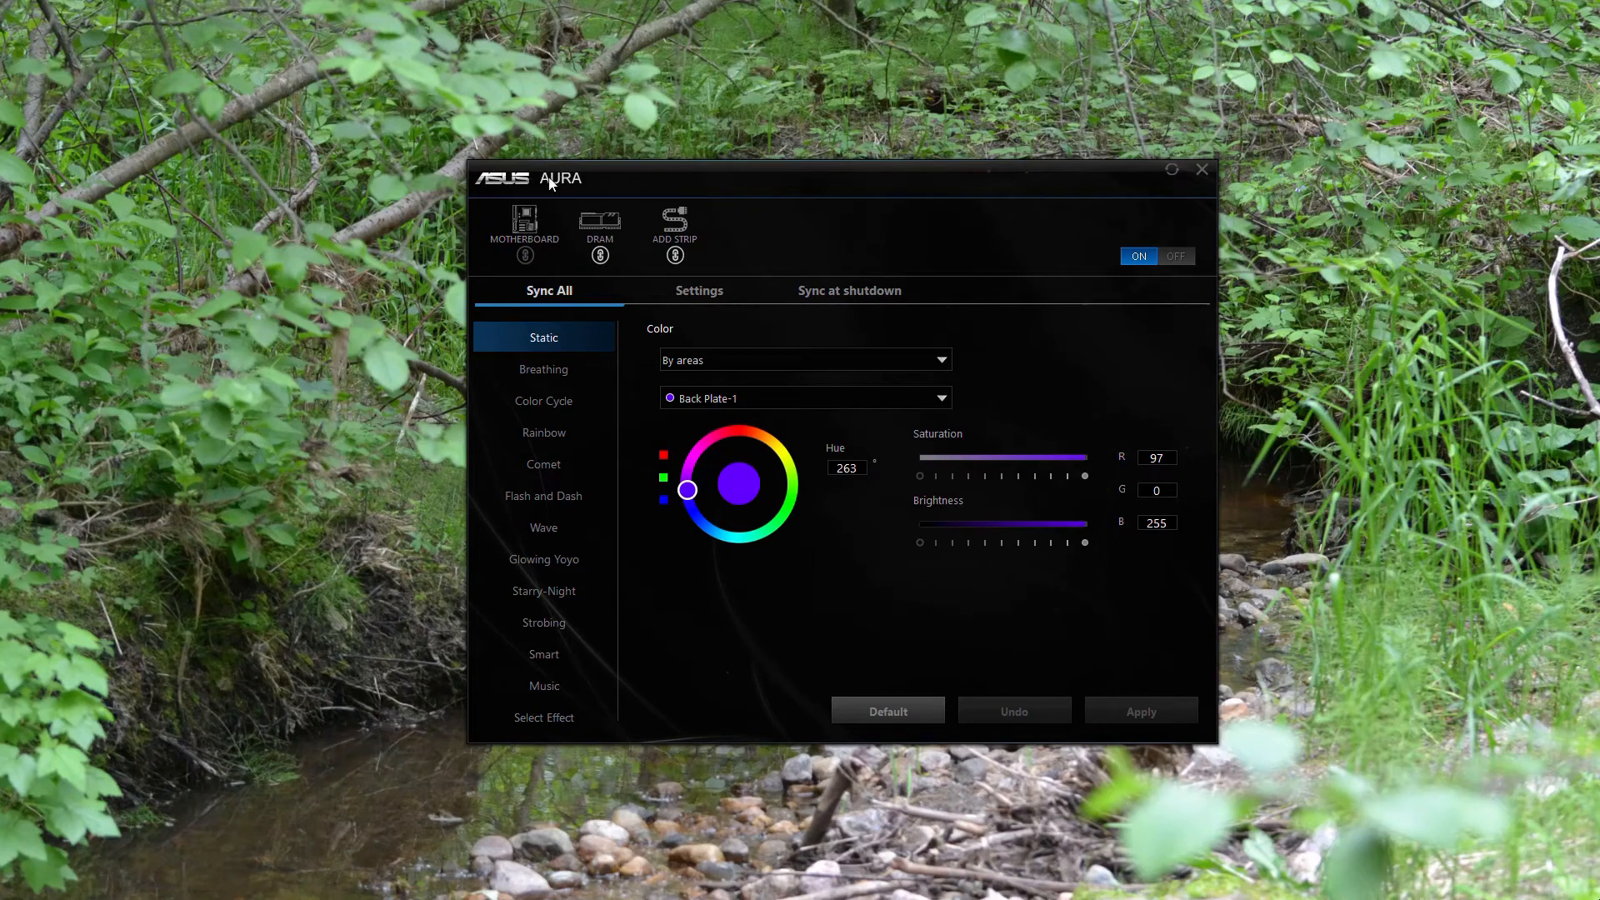
pyautogui.moveTo(511, 228)
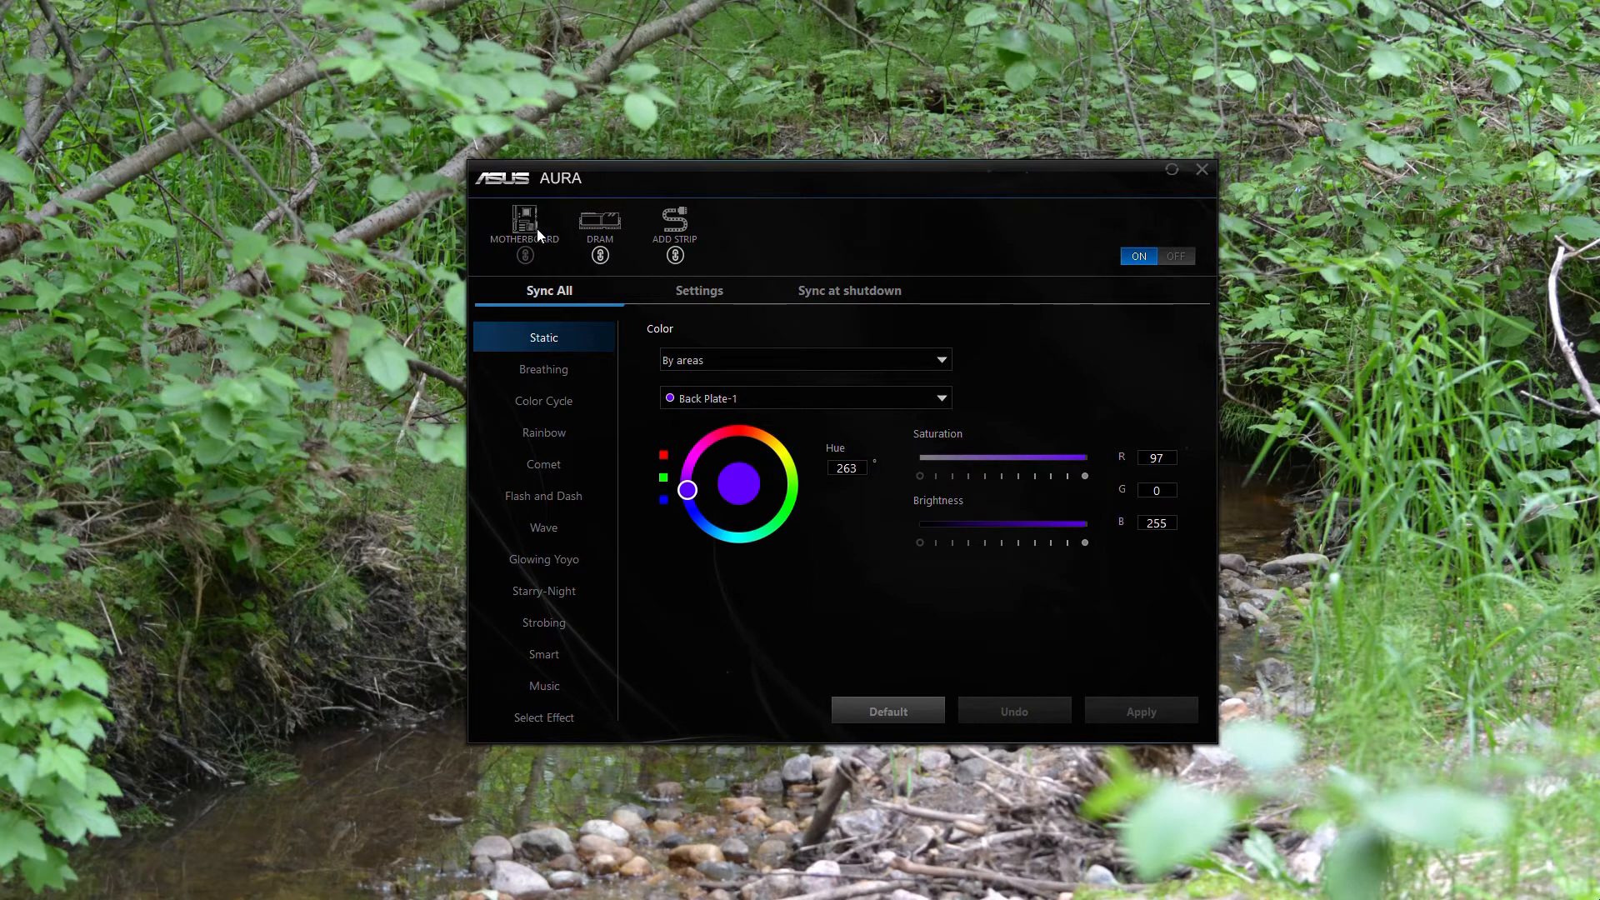
pyautogui.moveTo(607, 217)
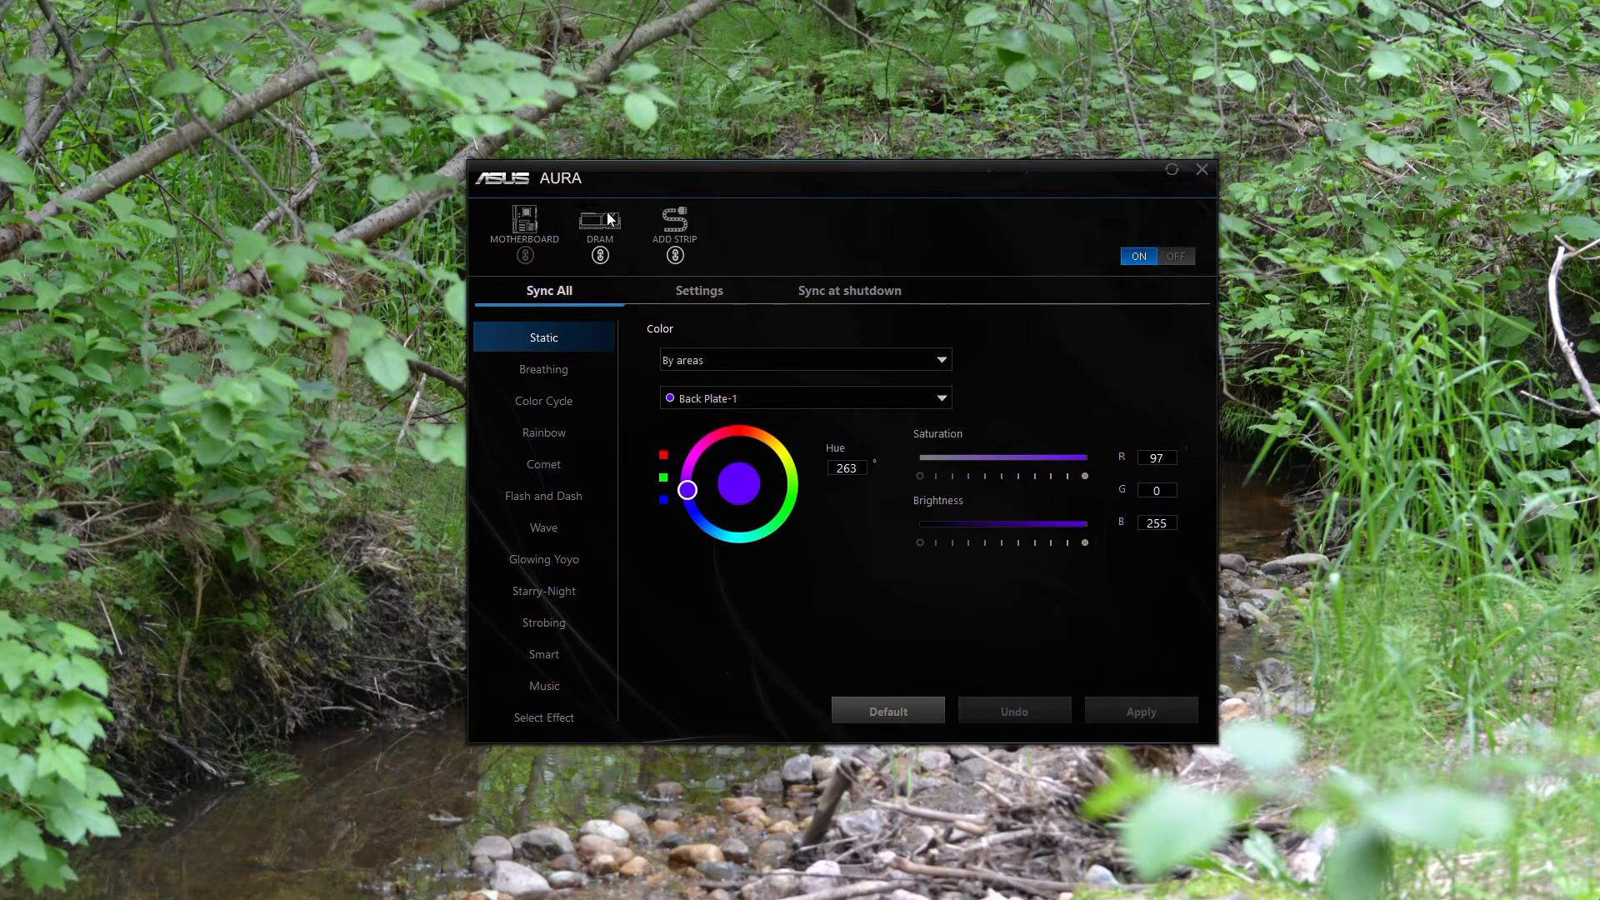
pyautogui.moveTo(785, 133)
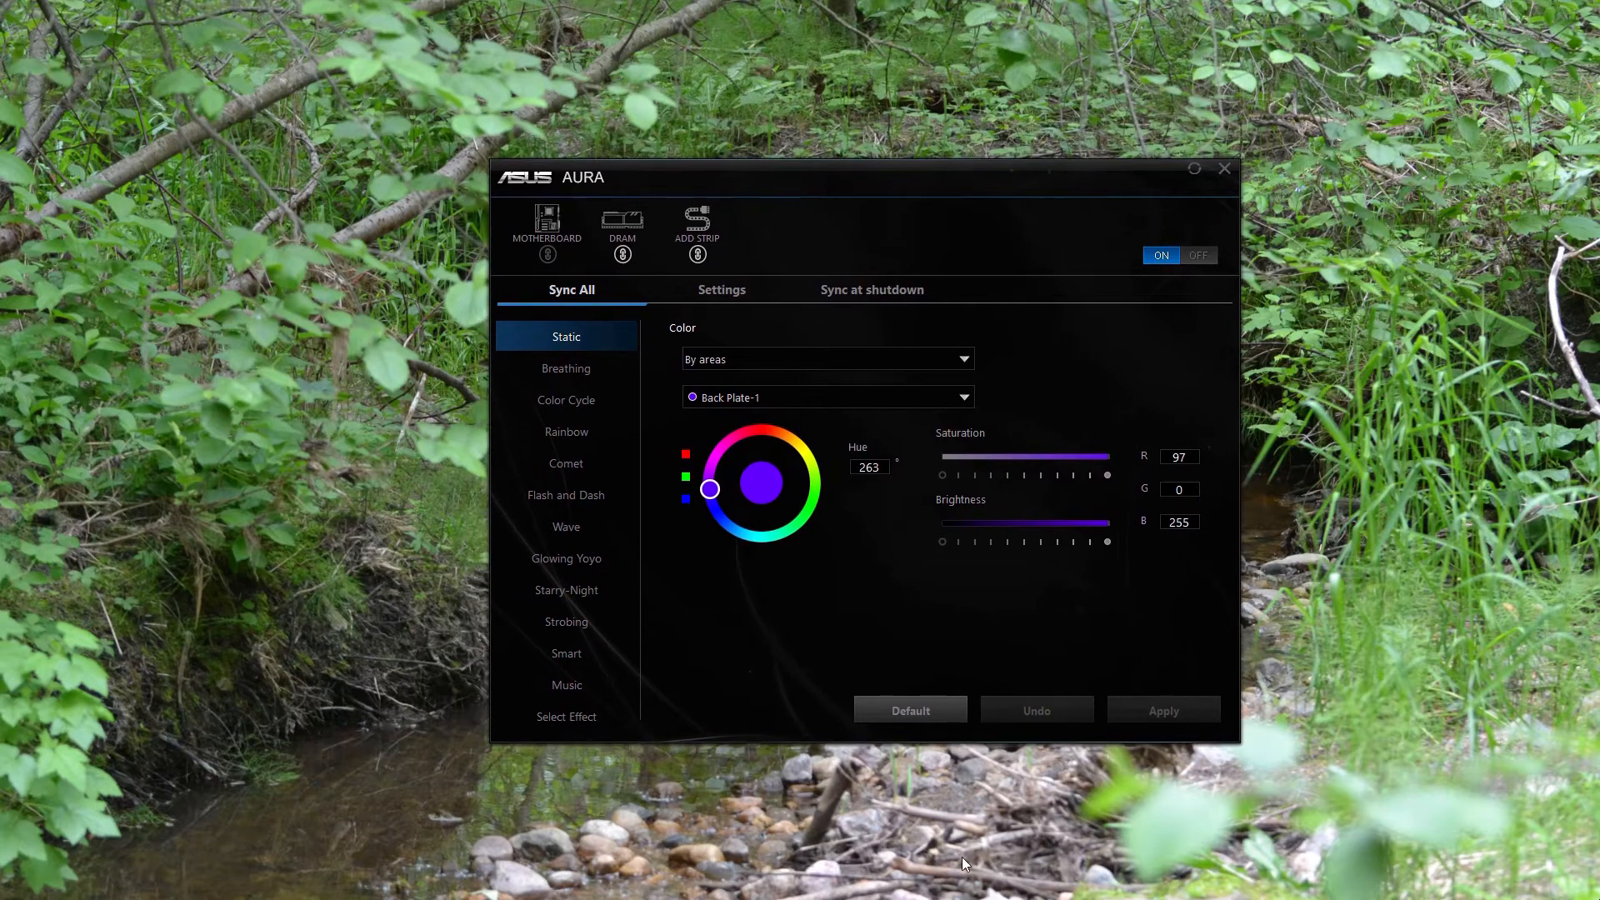
pyautogui.moveTo(1122, 480)
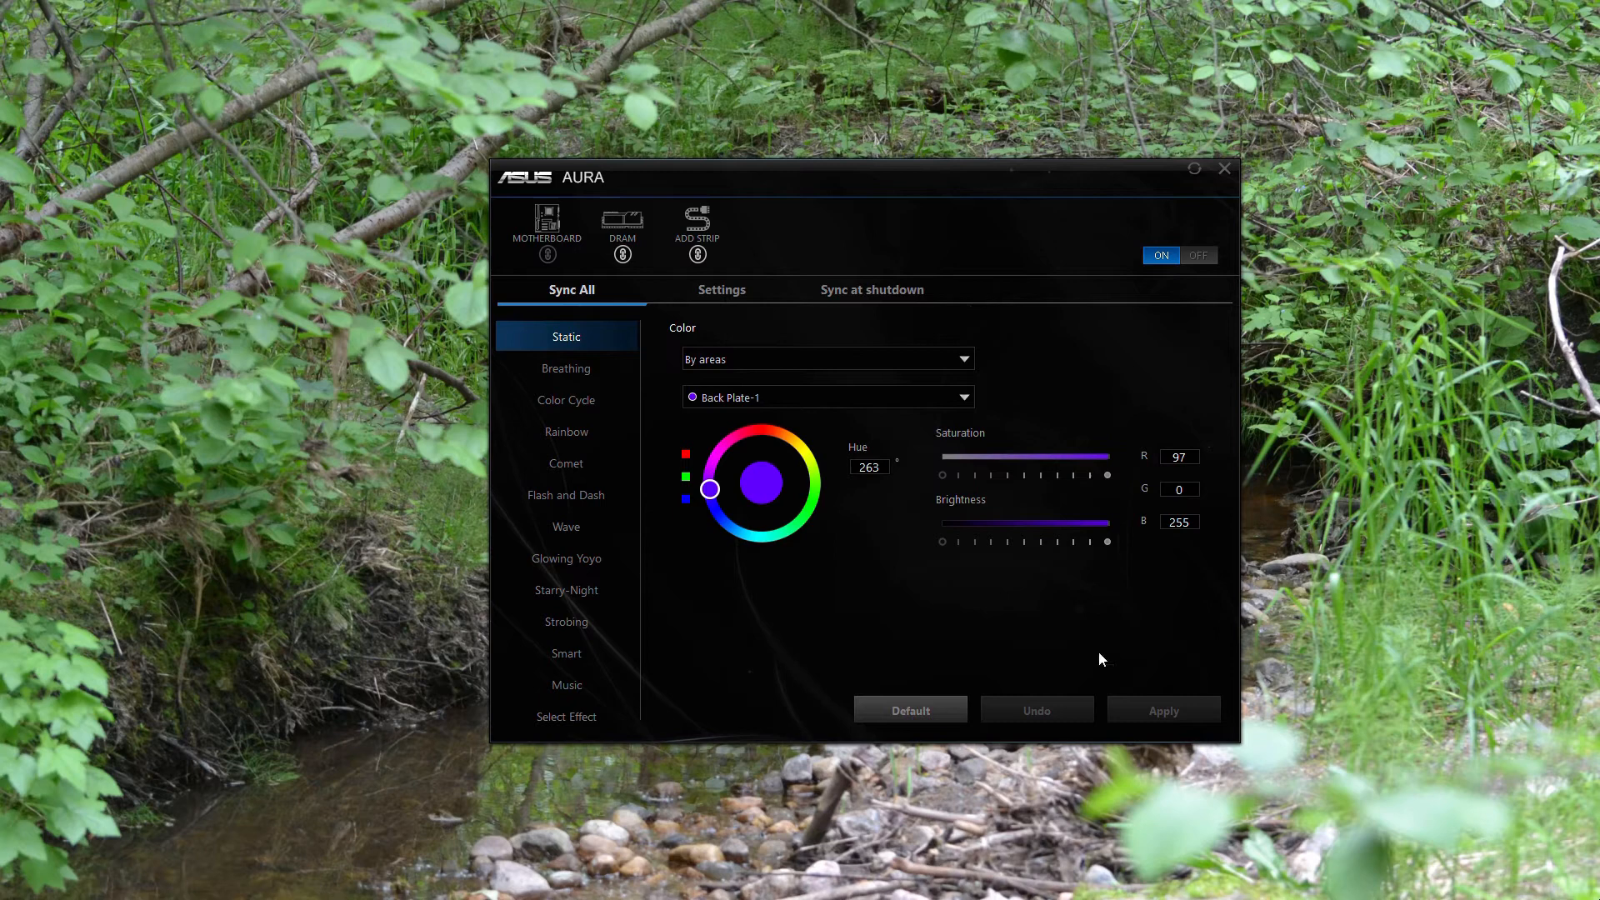
pyautogui.moveTo(752, 190)
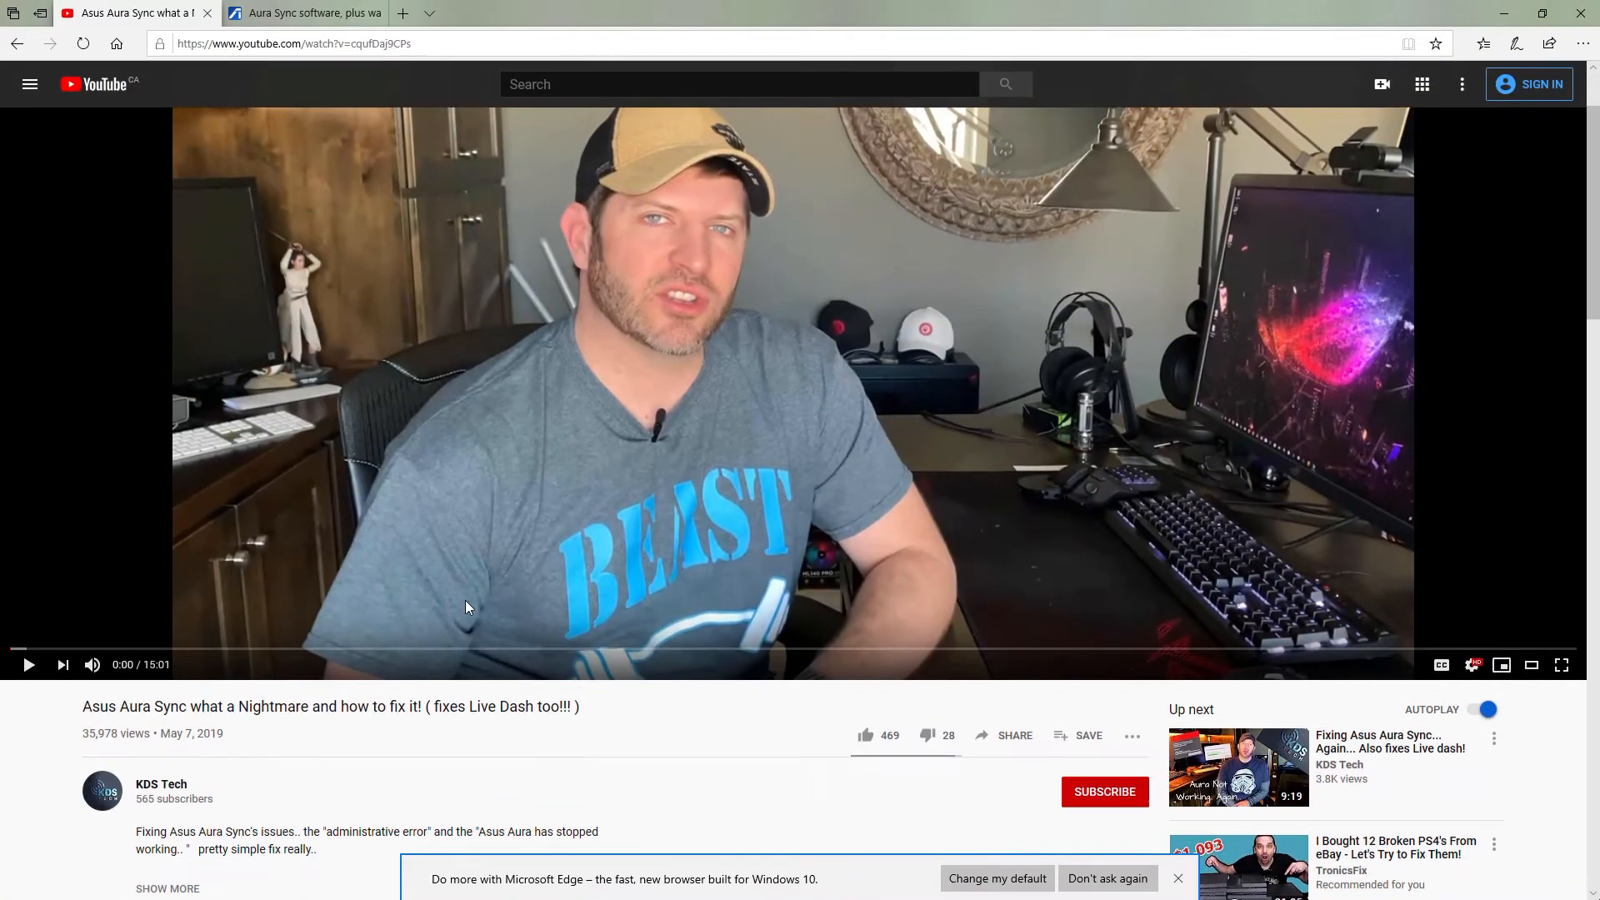
pyautogui.moveTo(102, 790)
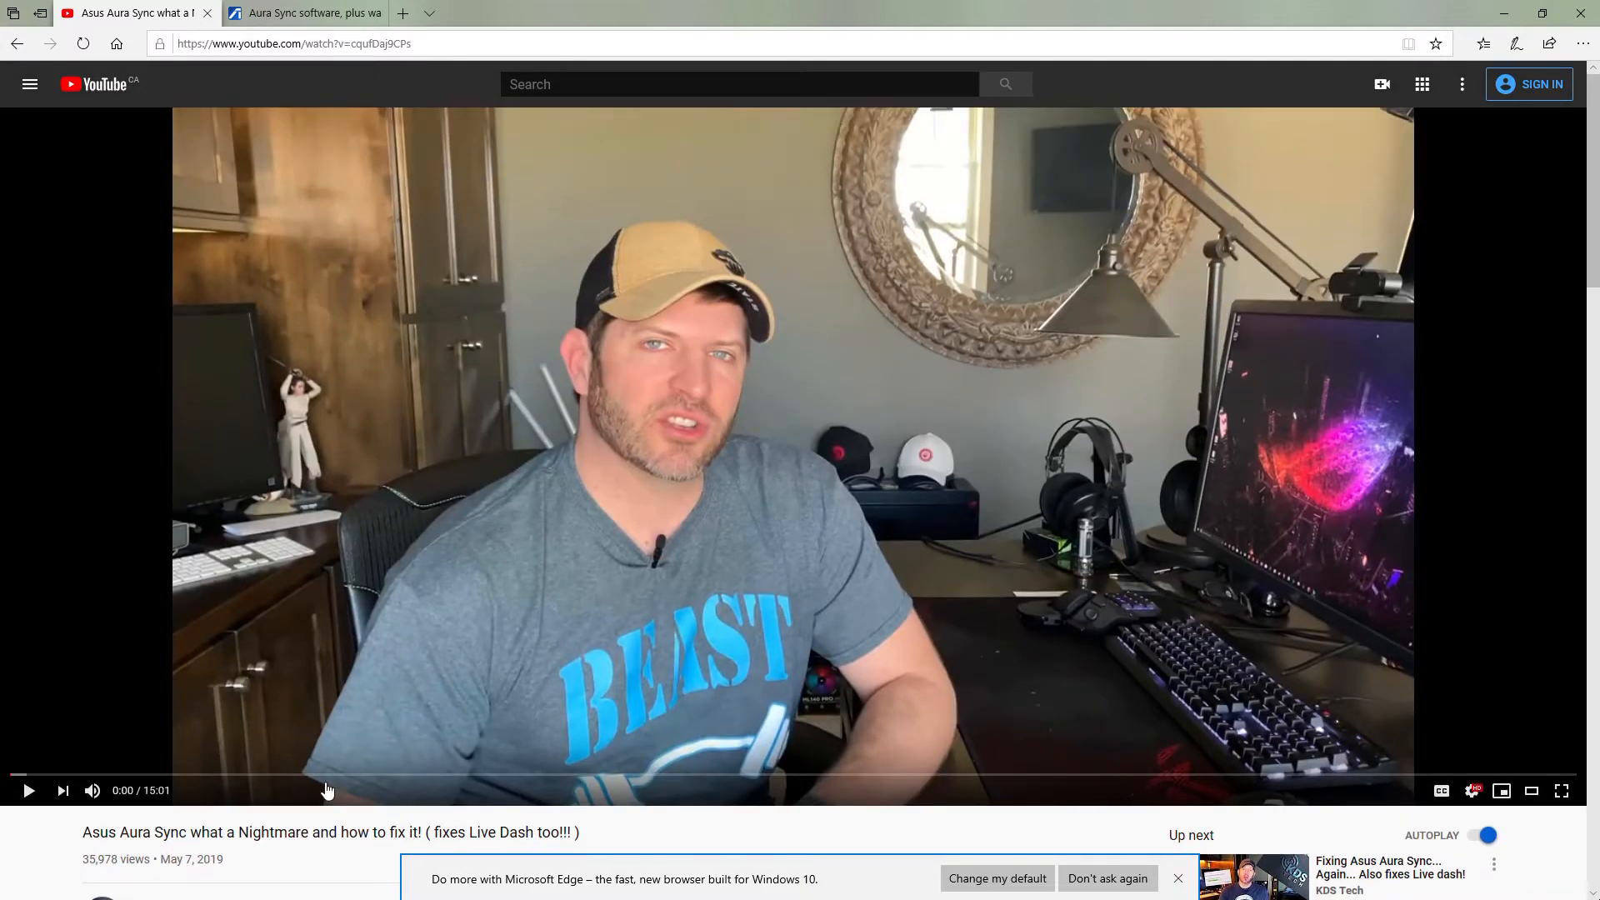
pyautogui.moveTo(998, 405)
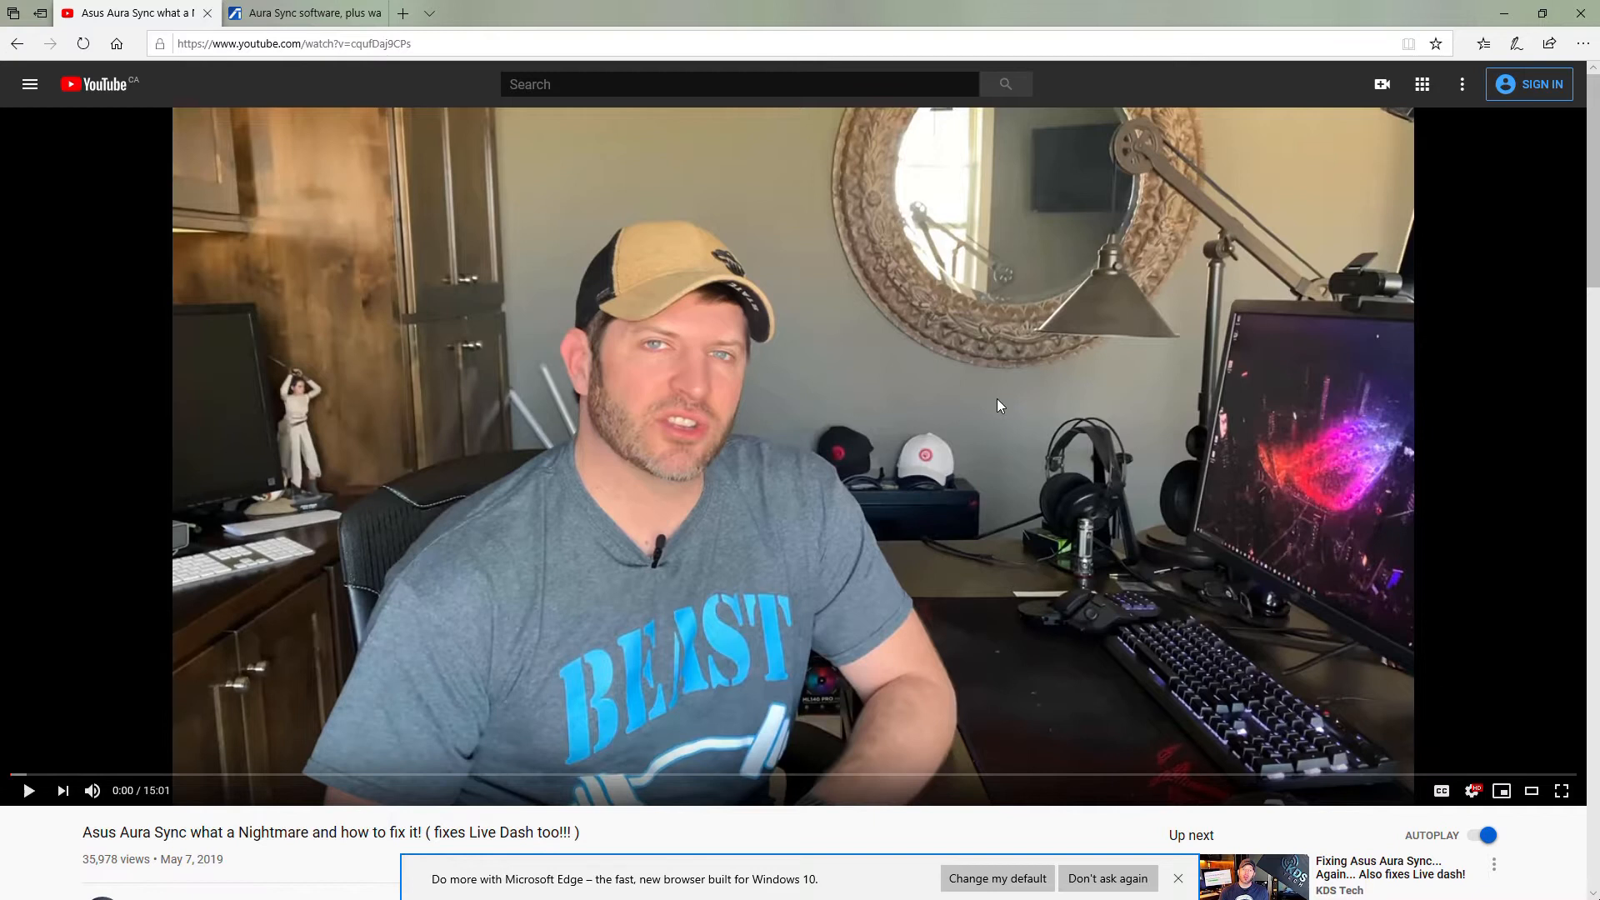
pyautogui.moveTo(440, 615)
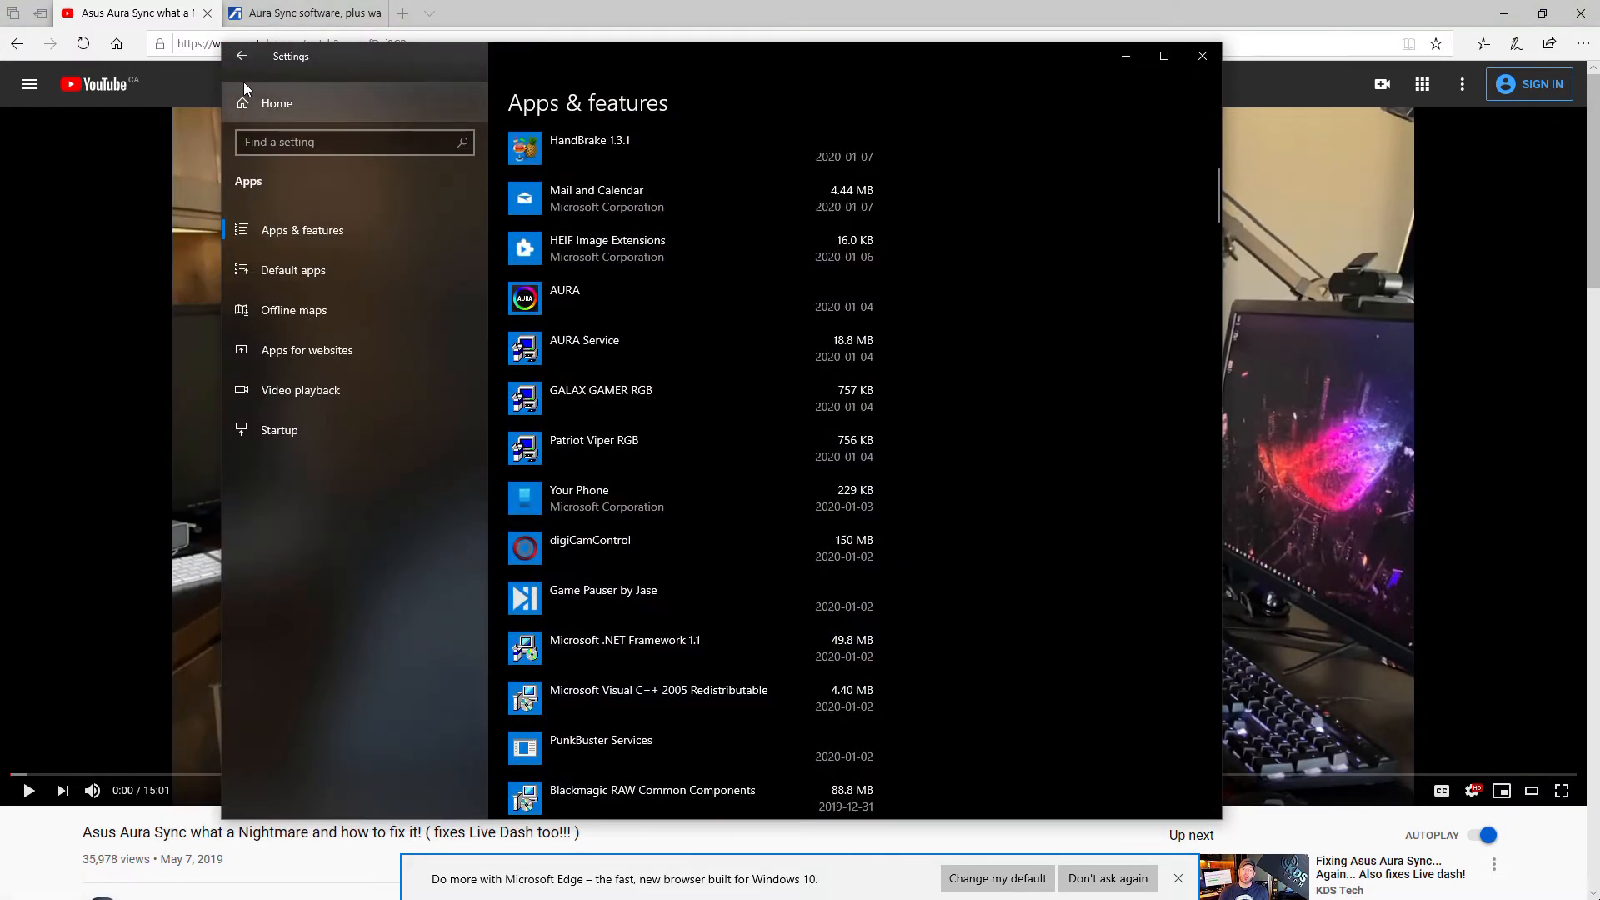
# Step: Sort the Apps & features list by install date and scroll to the AURA and AURA Service entries
pyautogui.click(242, 57)
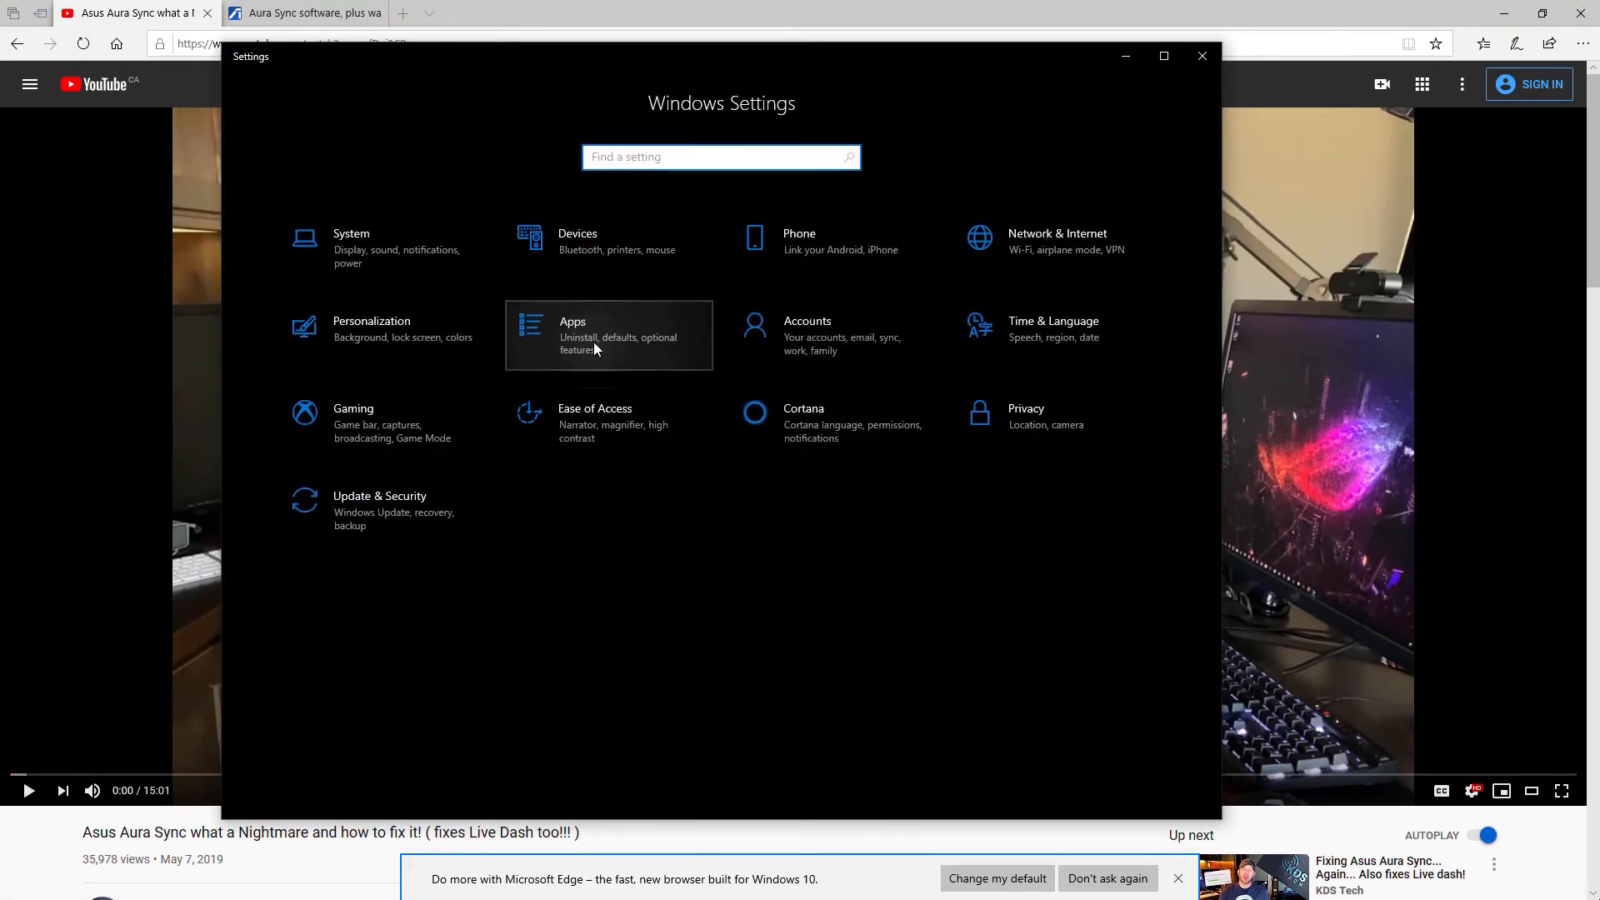
pyautogui.click(608, 329)
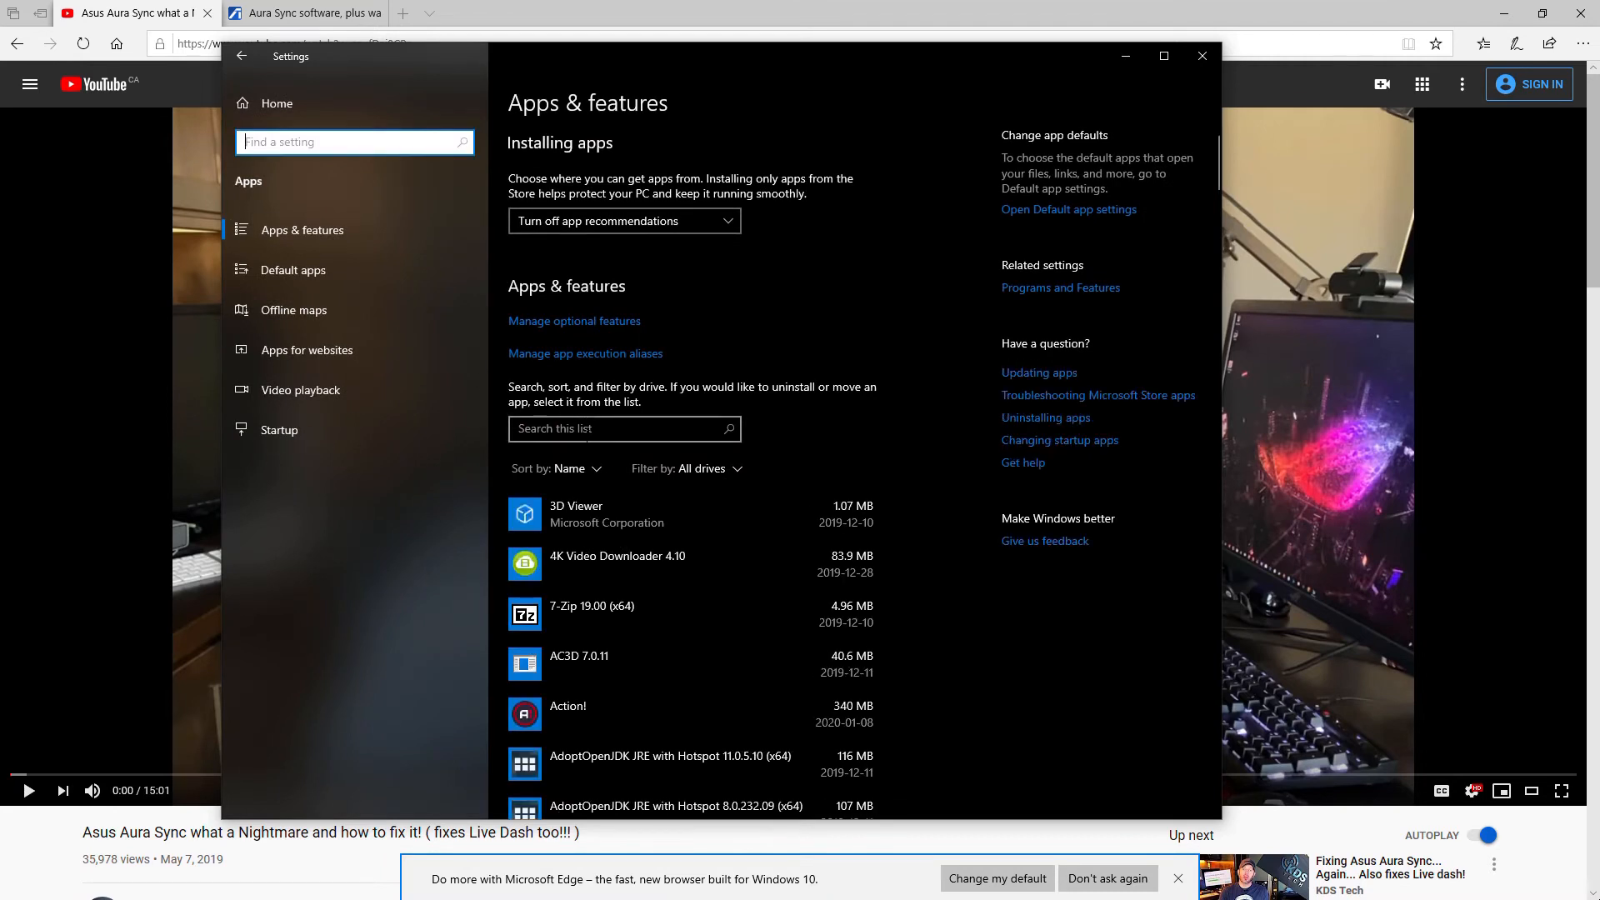
pyautogui.click(570, 468)
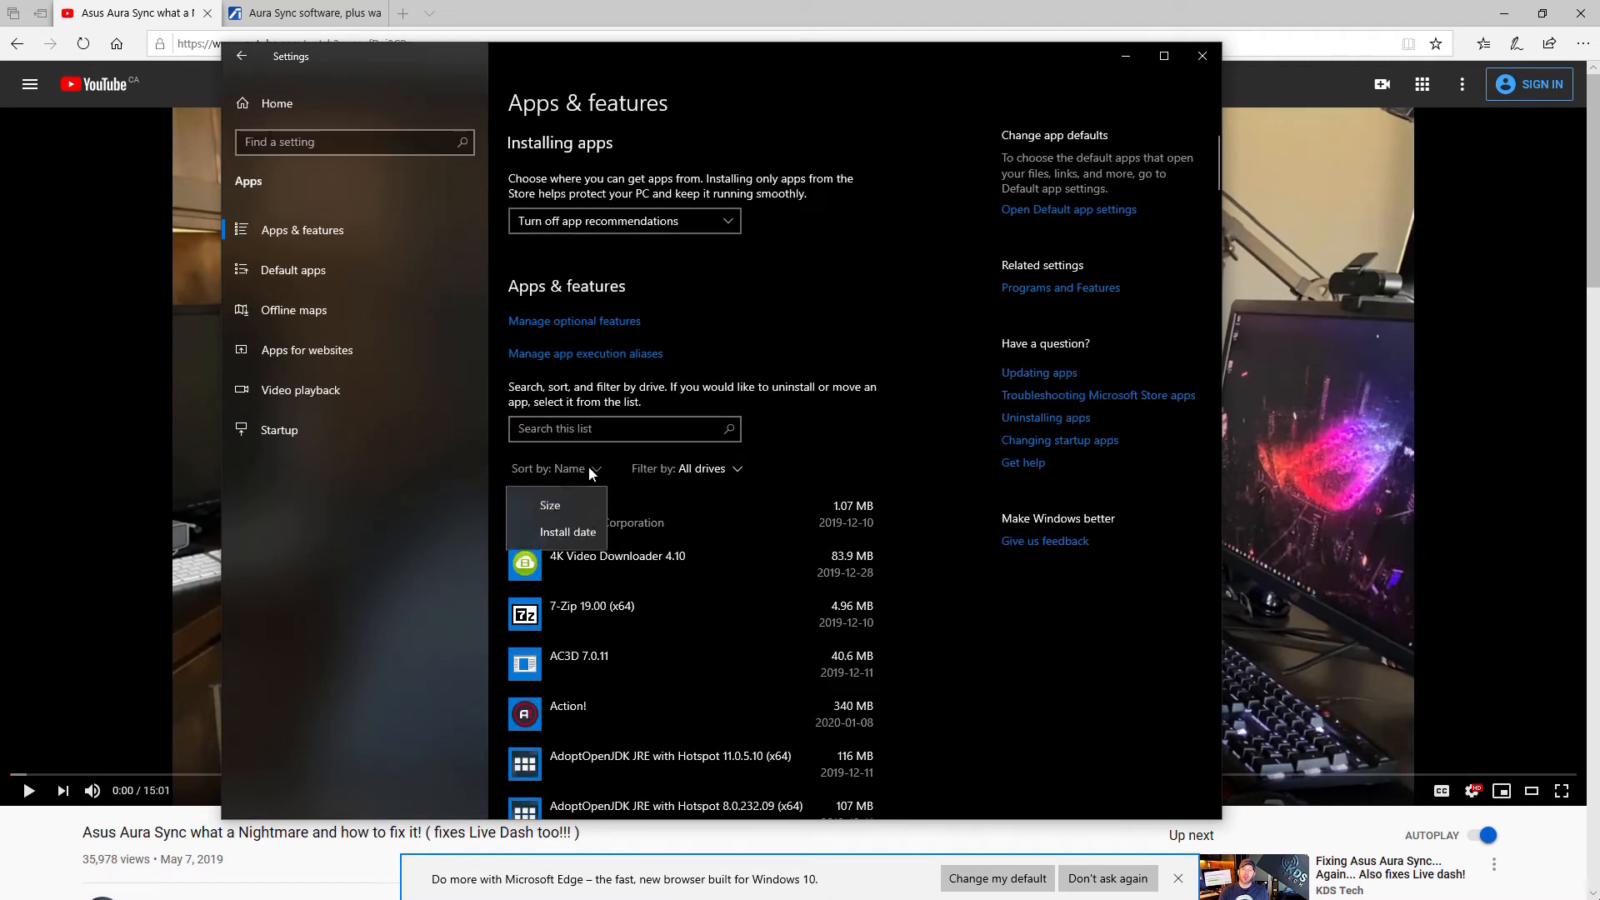
pyautogui.click(566, 531)
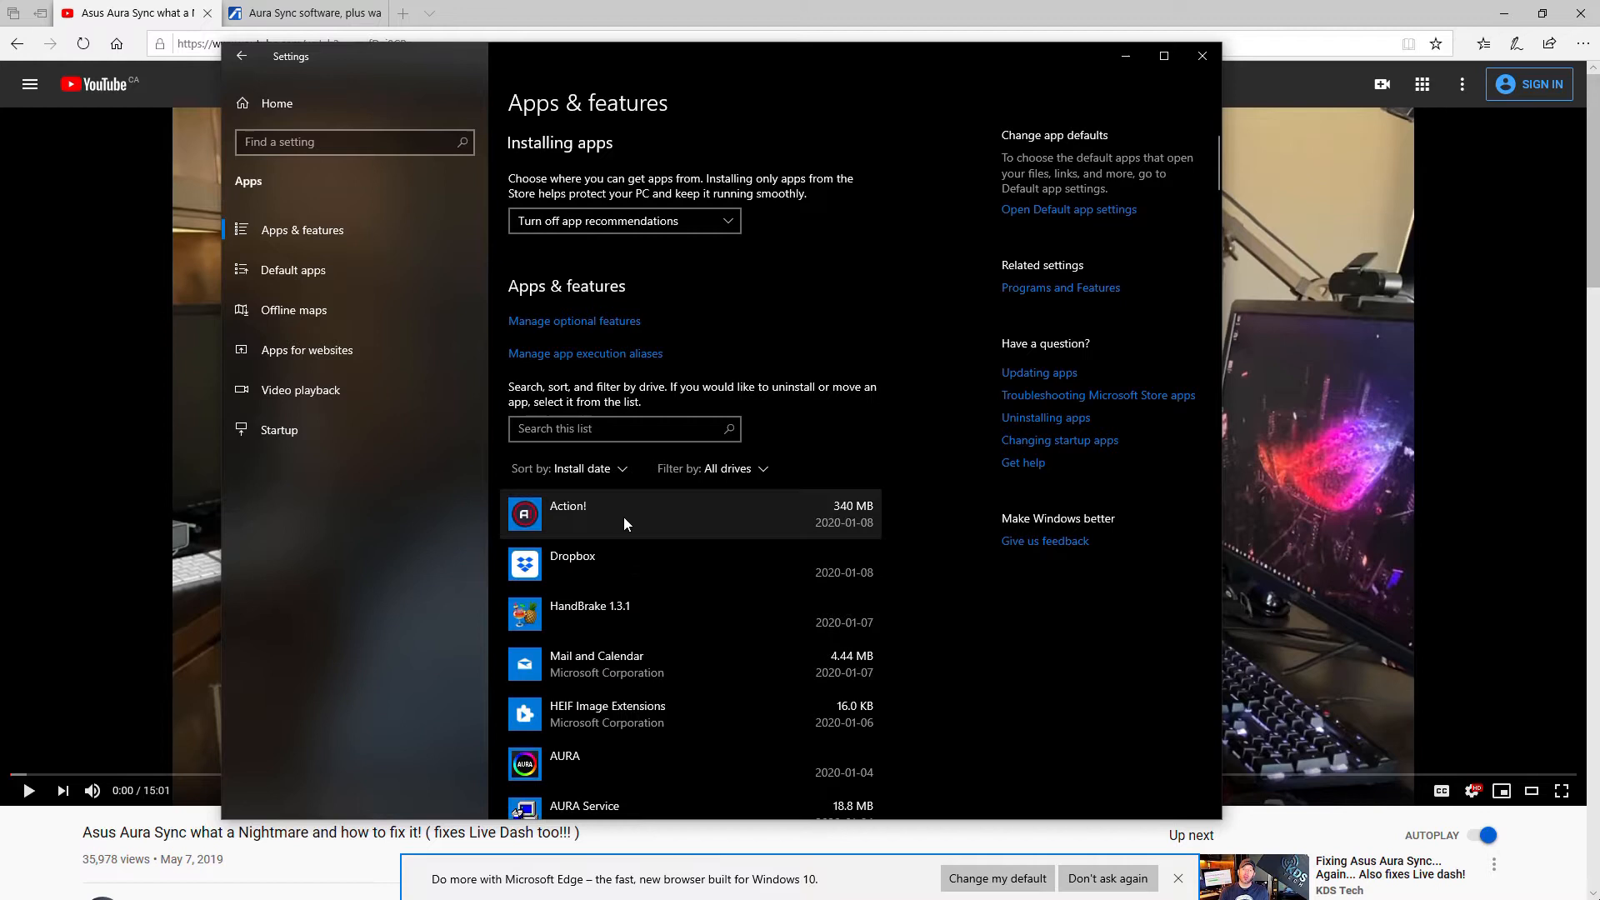
pyautogui.scroll(-3)
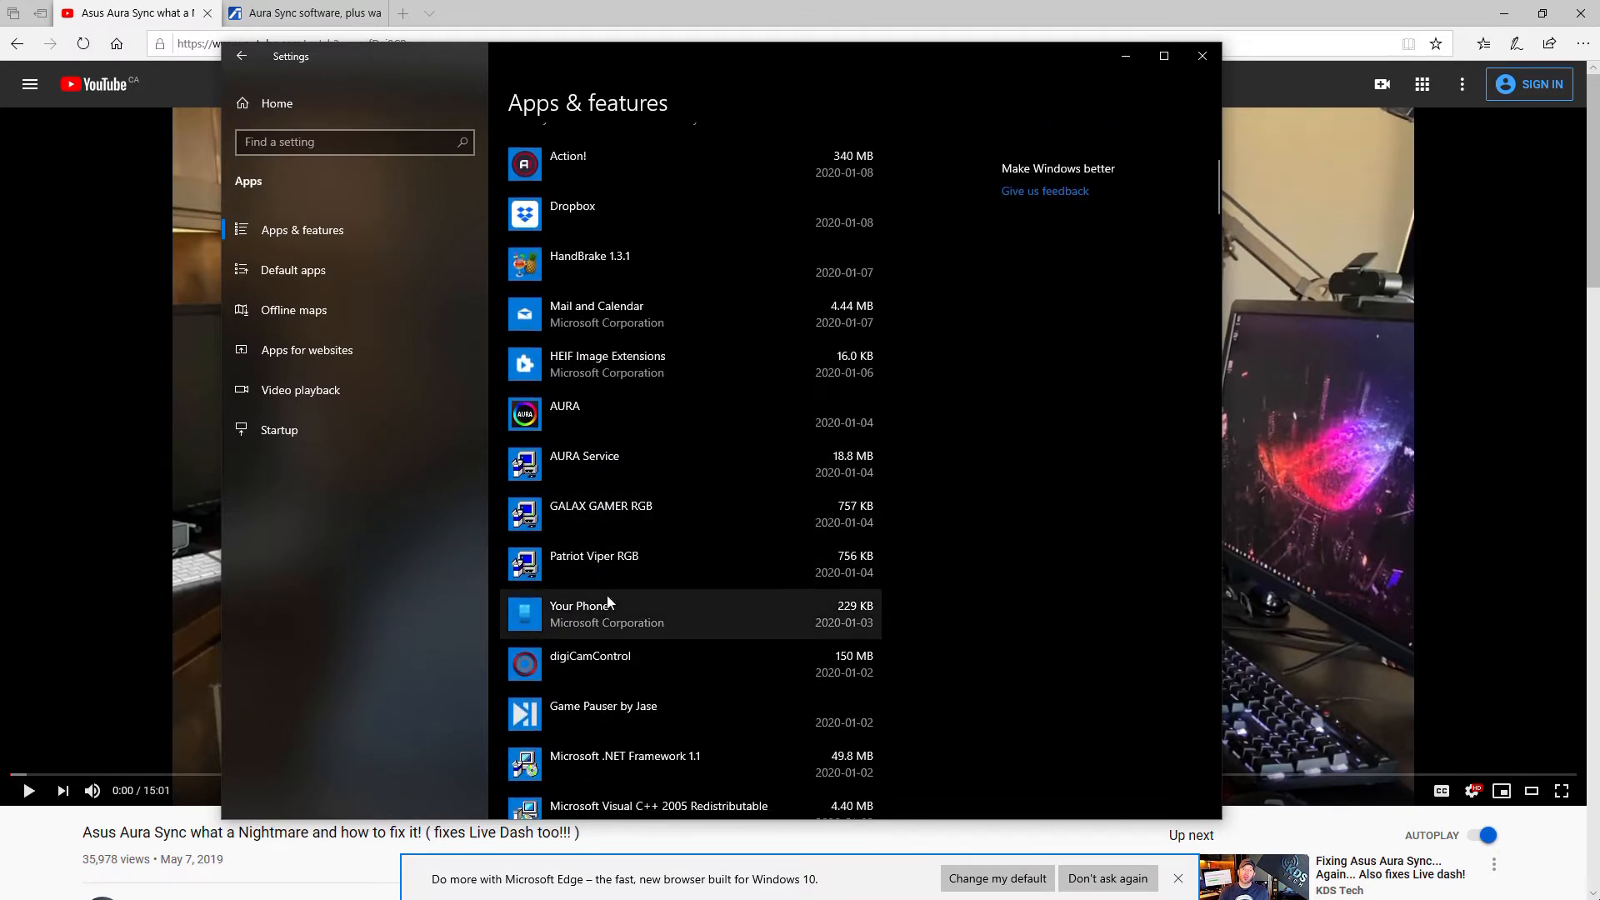
pyautogui.moveTo(635, 570)
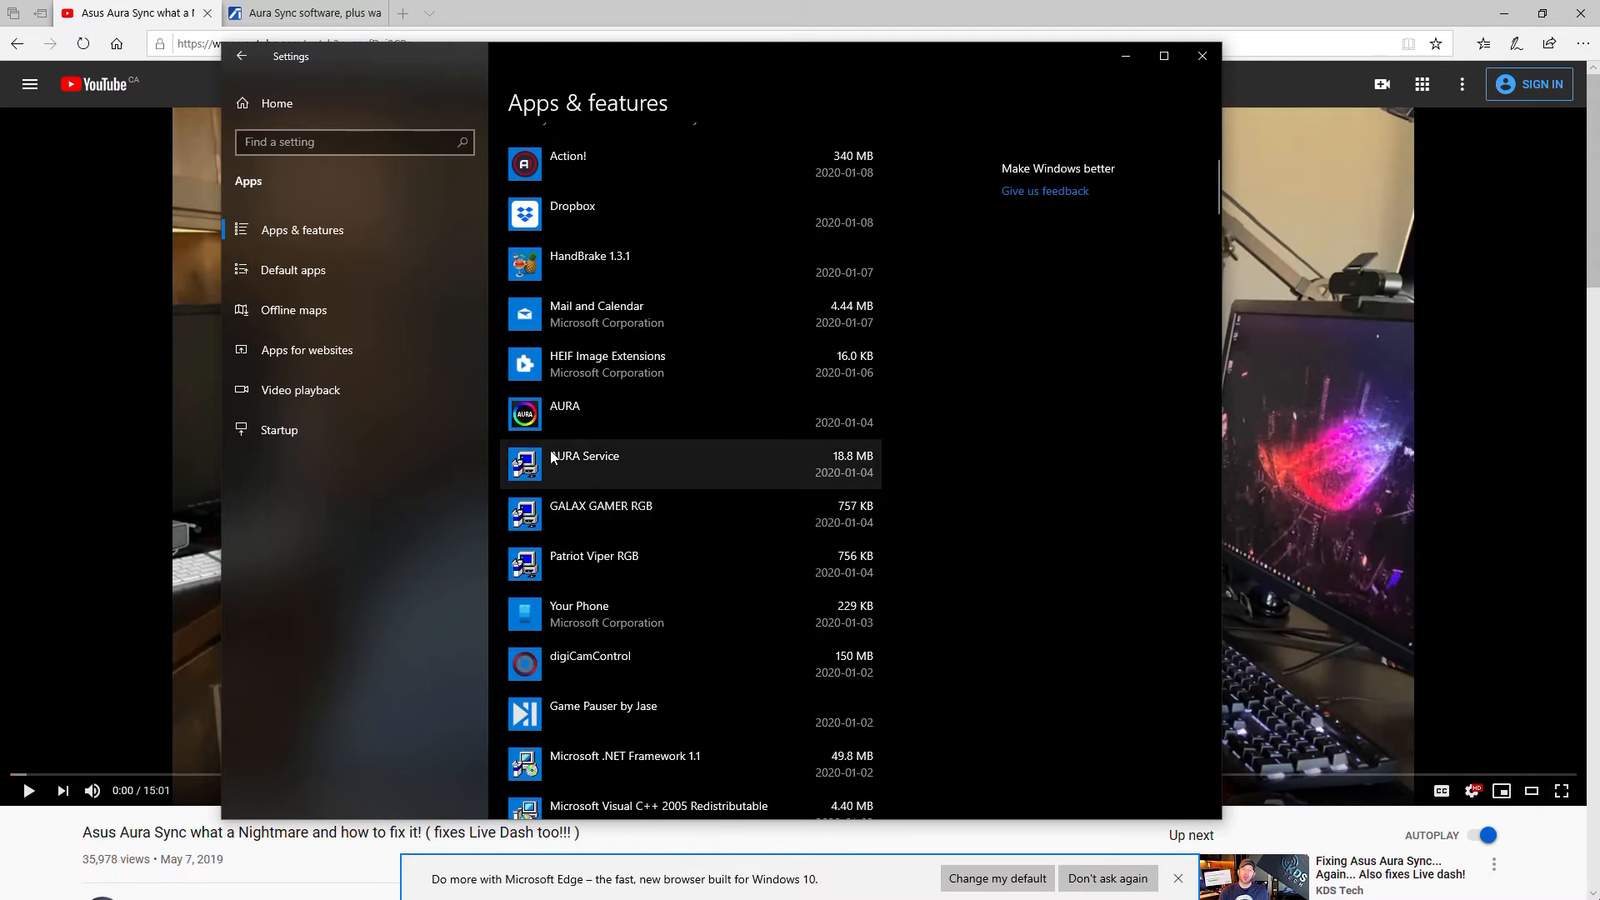
pyautogui.moveTo(655, 452)
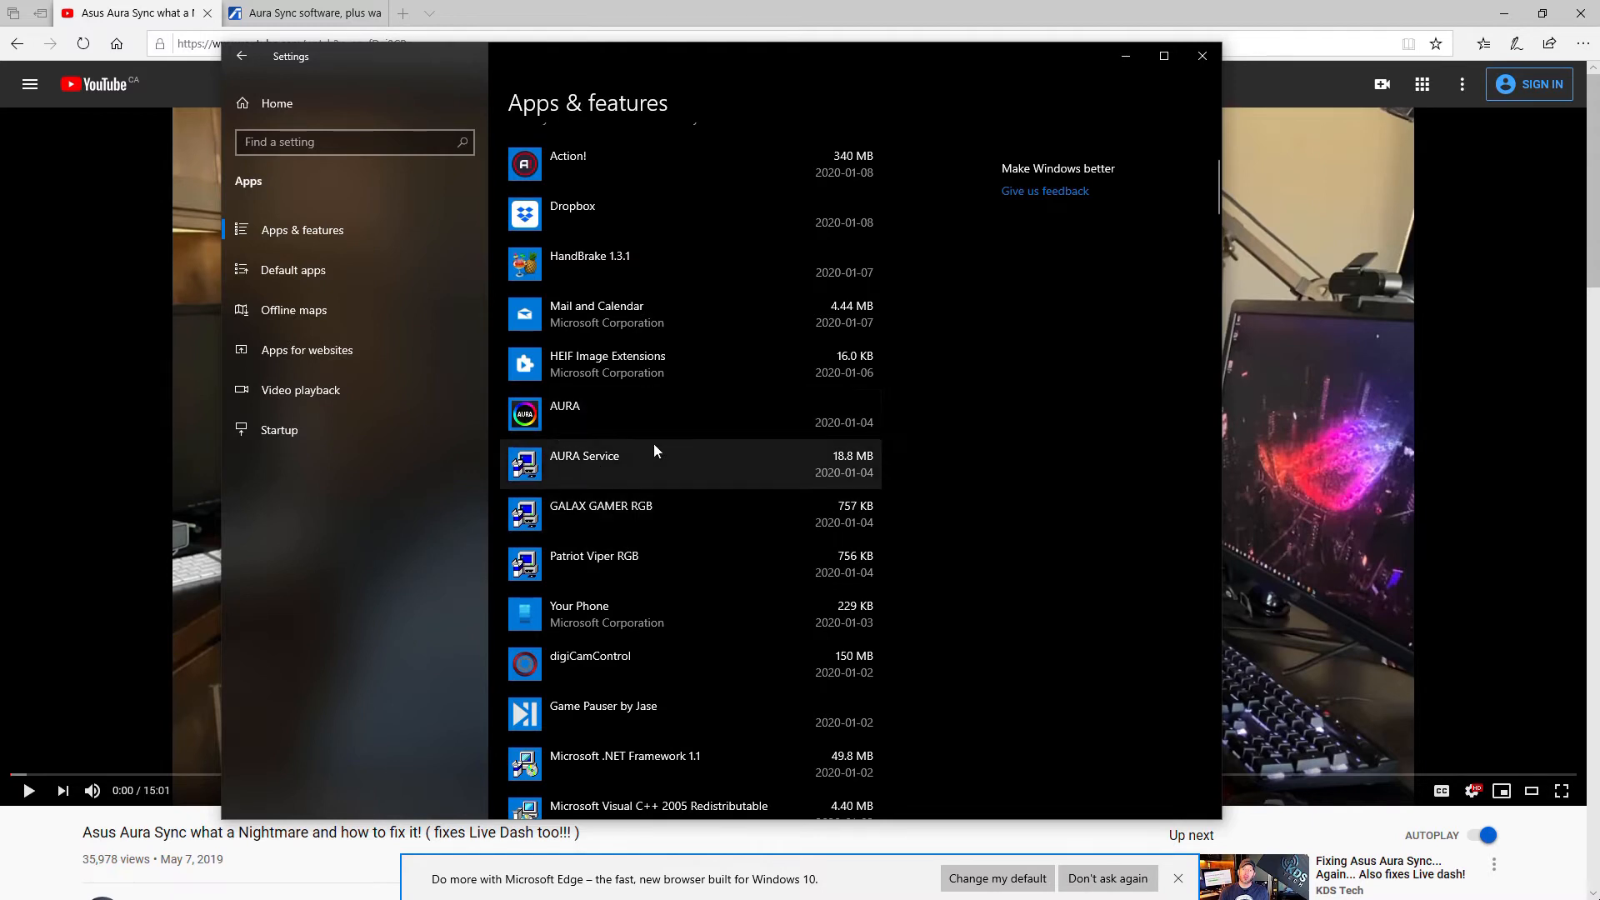
pyautogui.moveTo(587, 549)
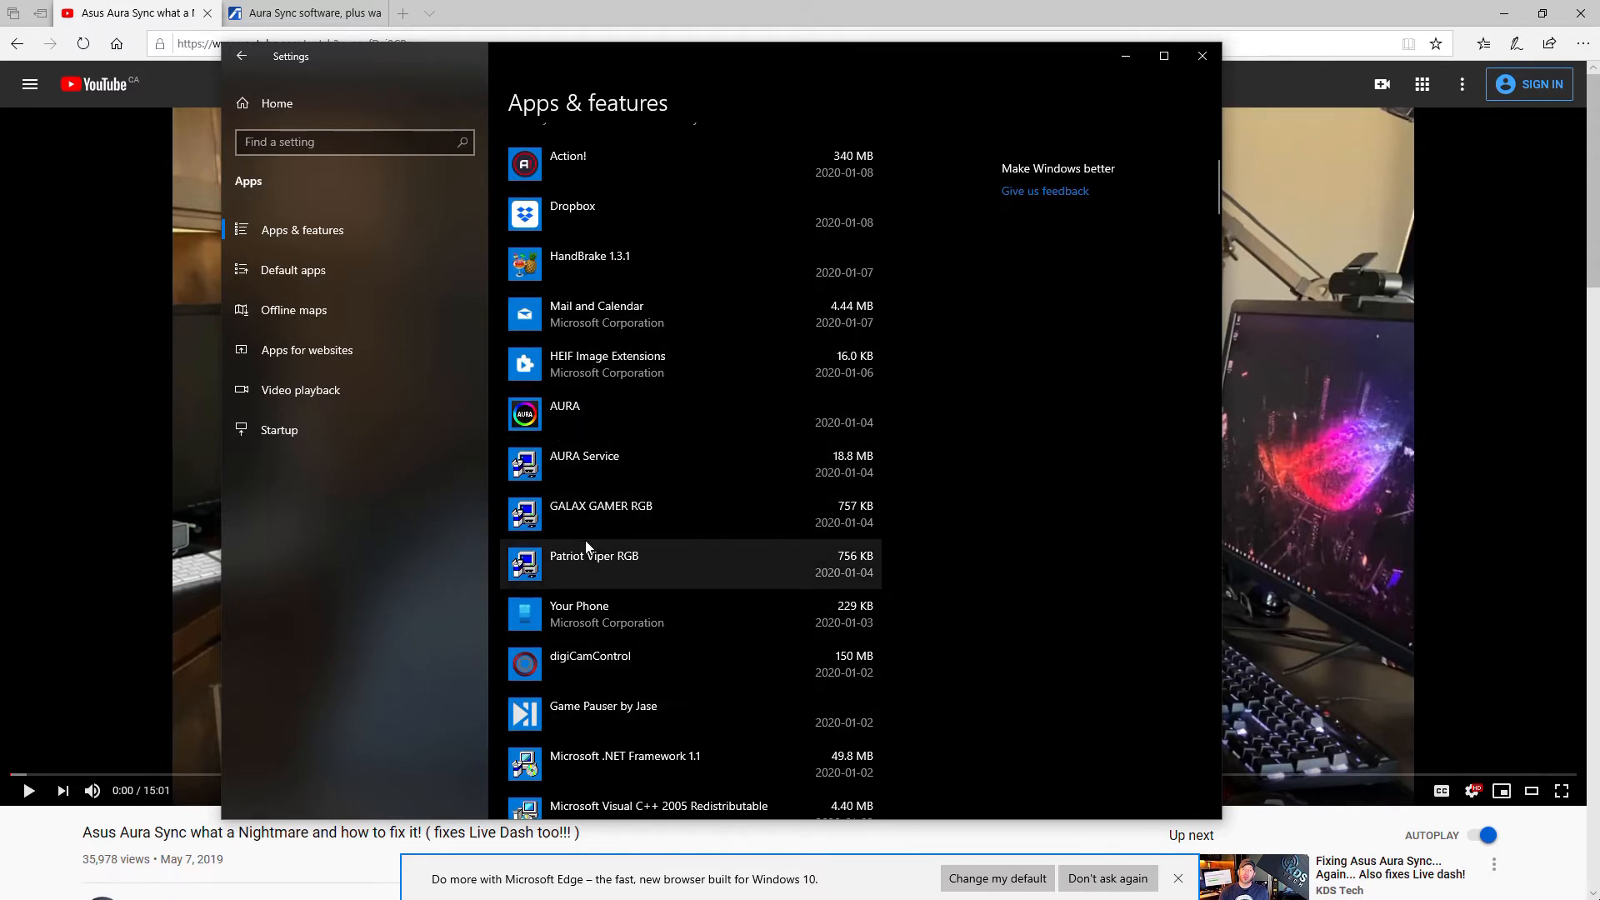
pyautogui.moveTo(653, 337)
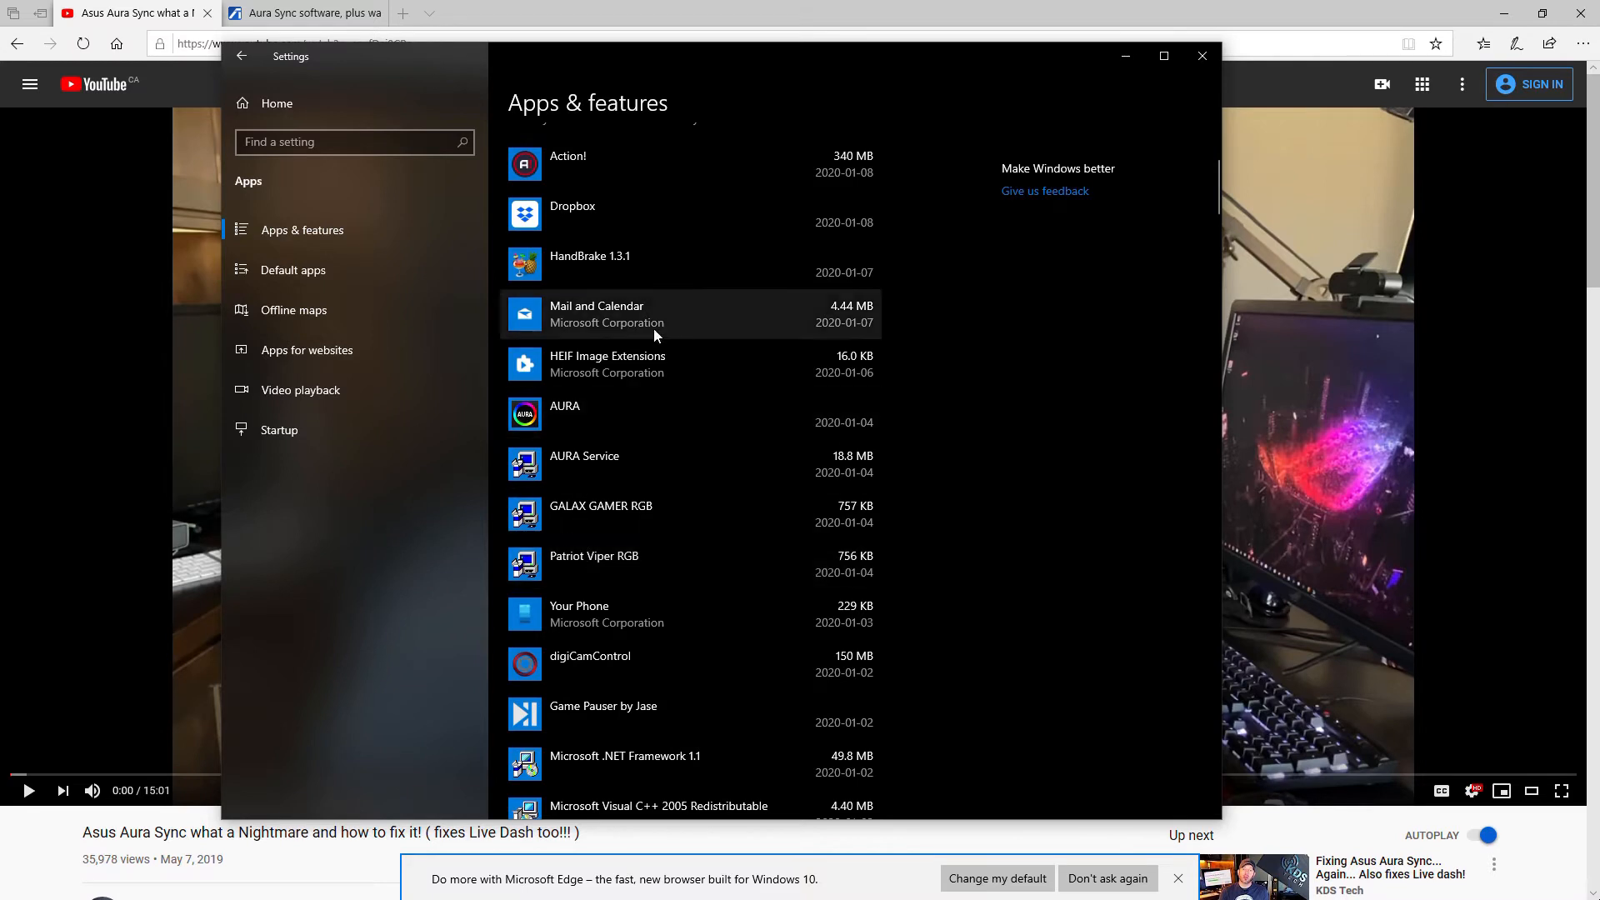
pyautogui.moveTo(384, 480)
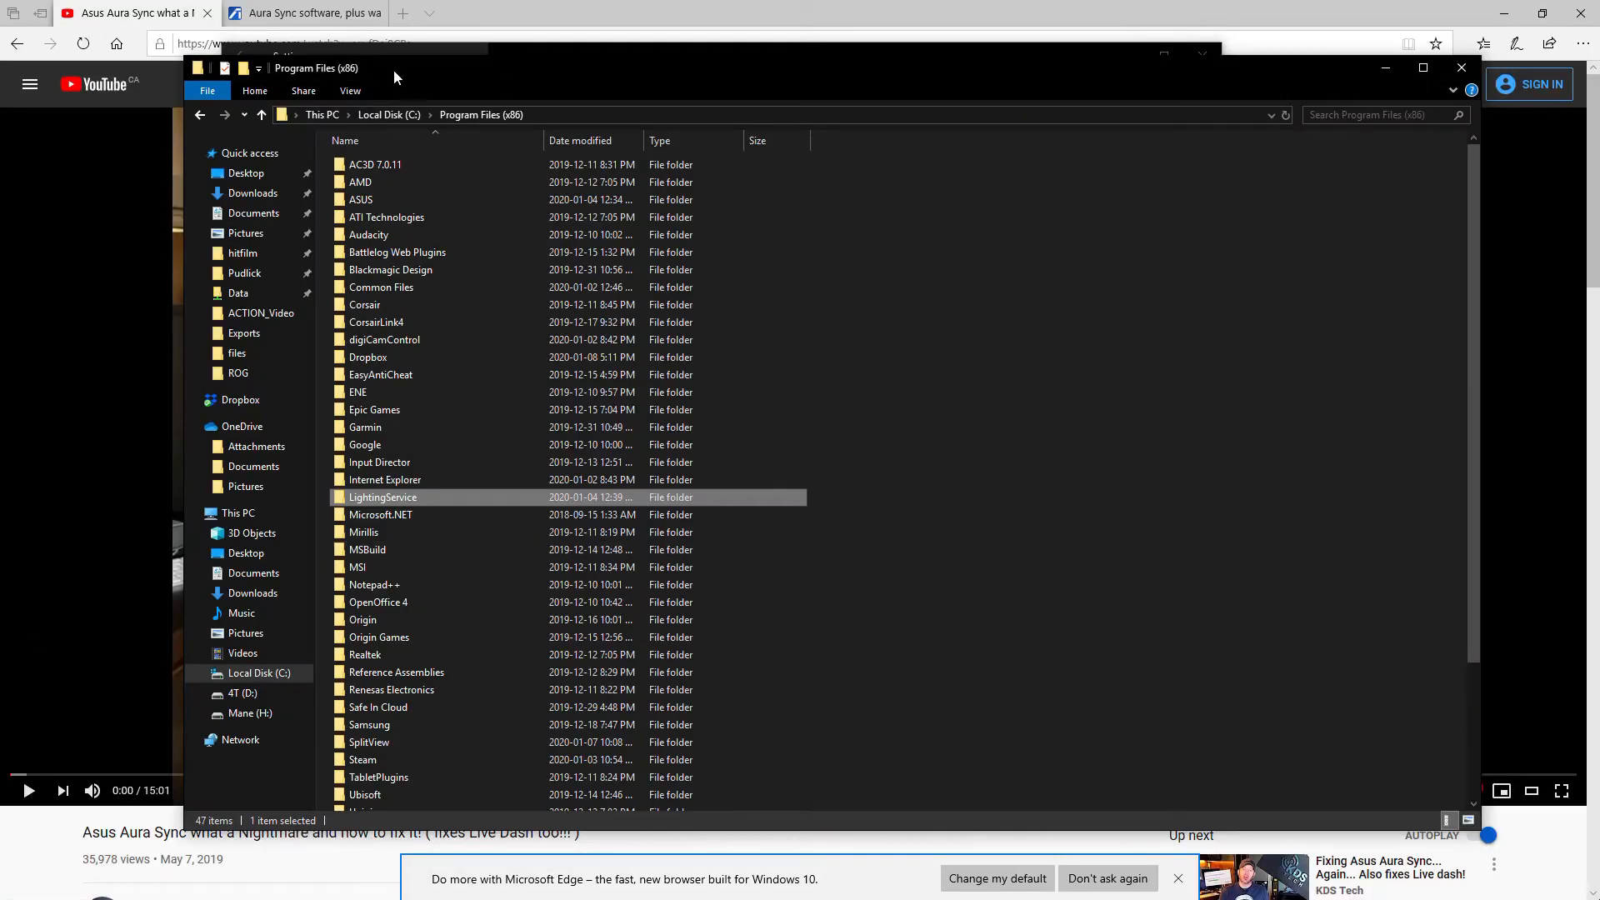
pyautogui.moveTo(460, 110)
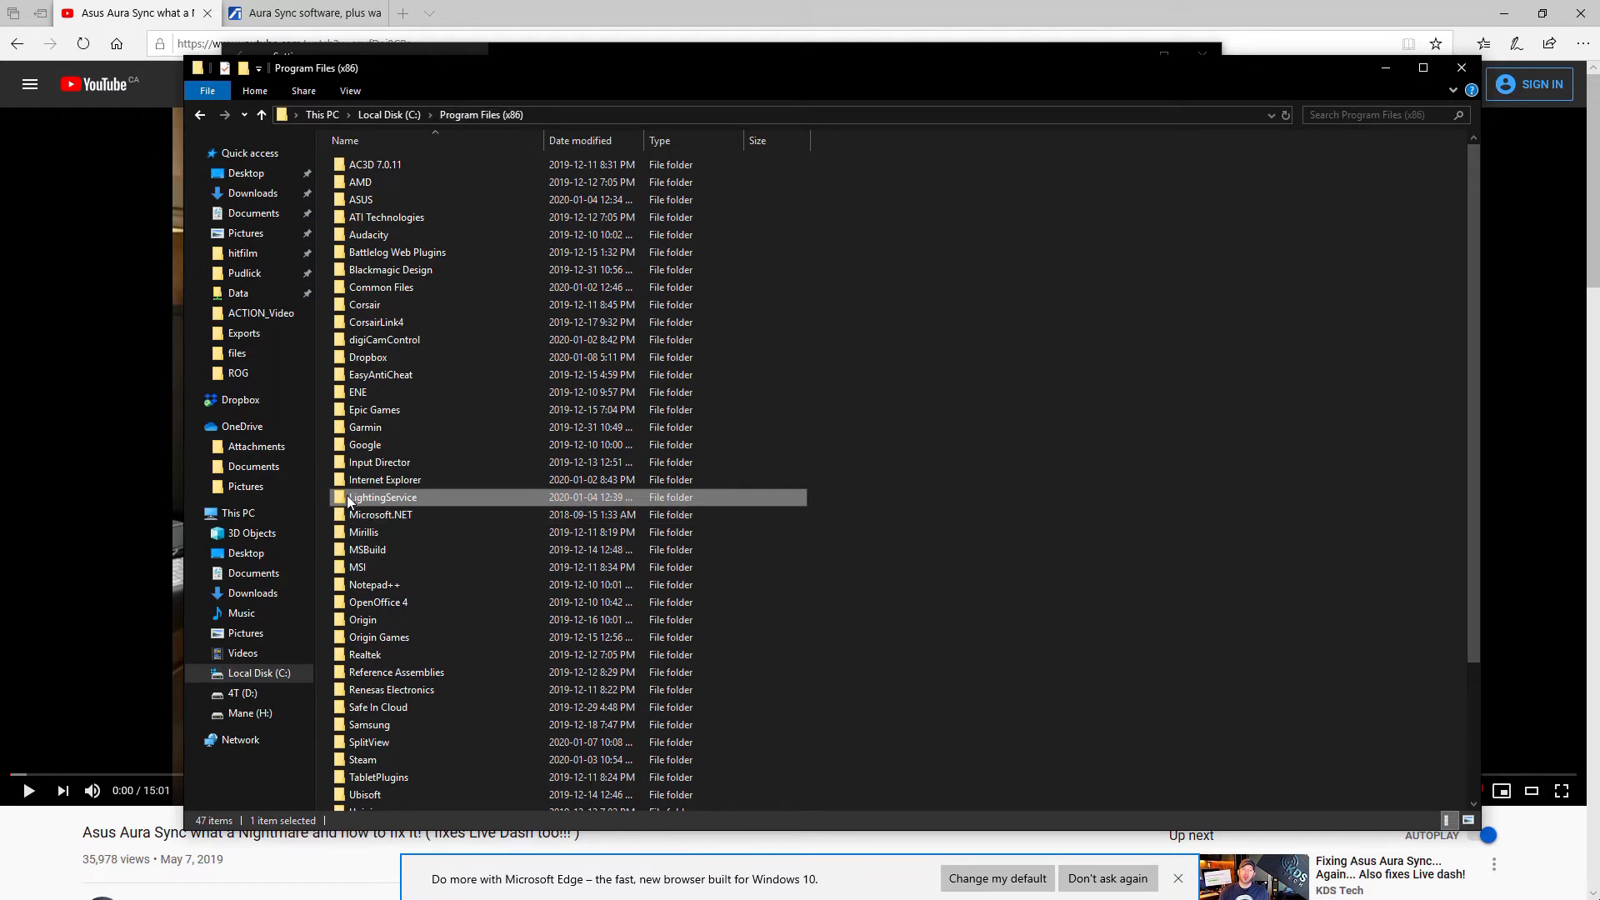
pyautogui.moveTo(735, 515)
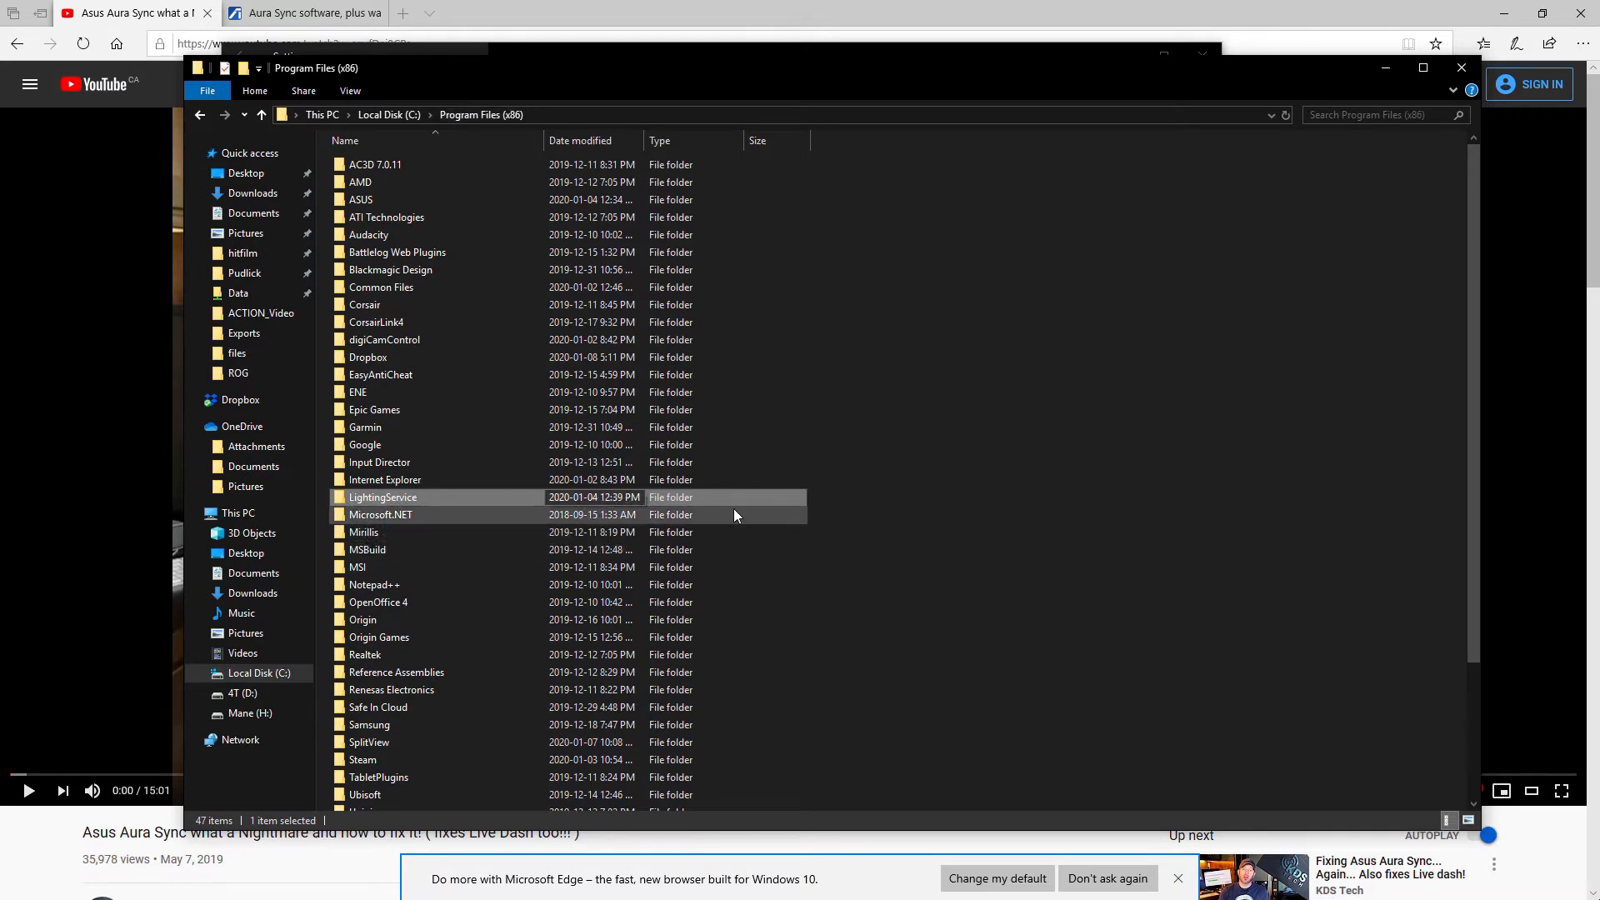
pyautogui.moveTo(515, 503)
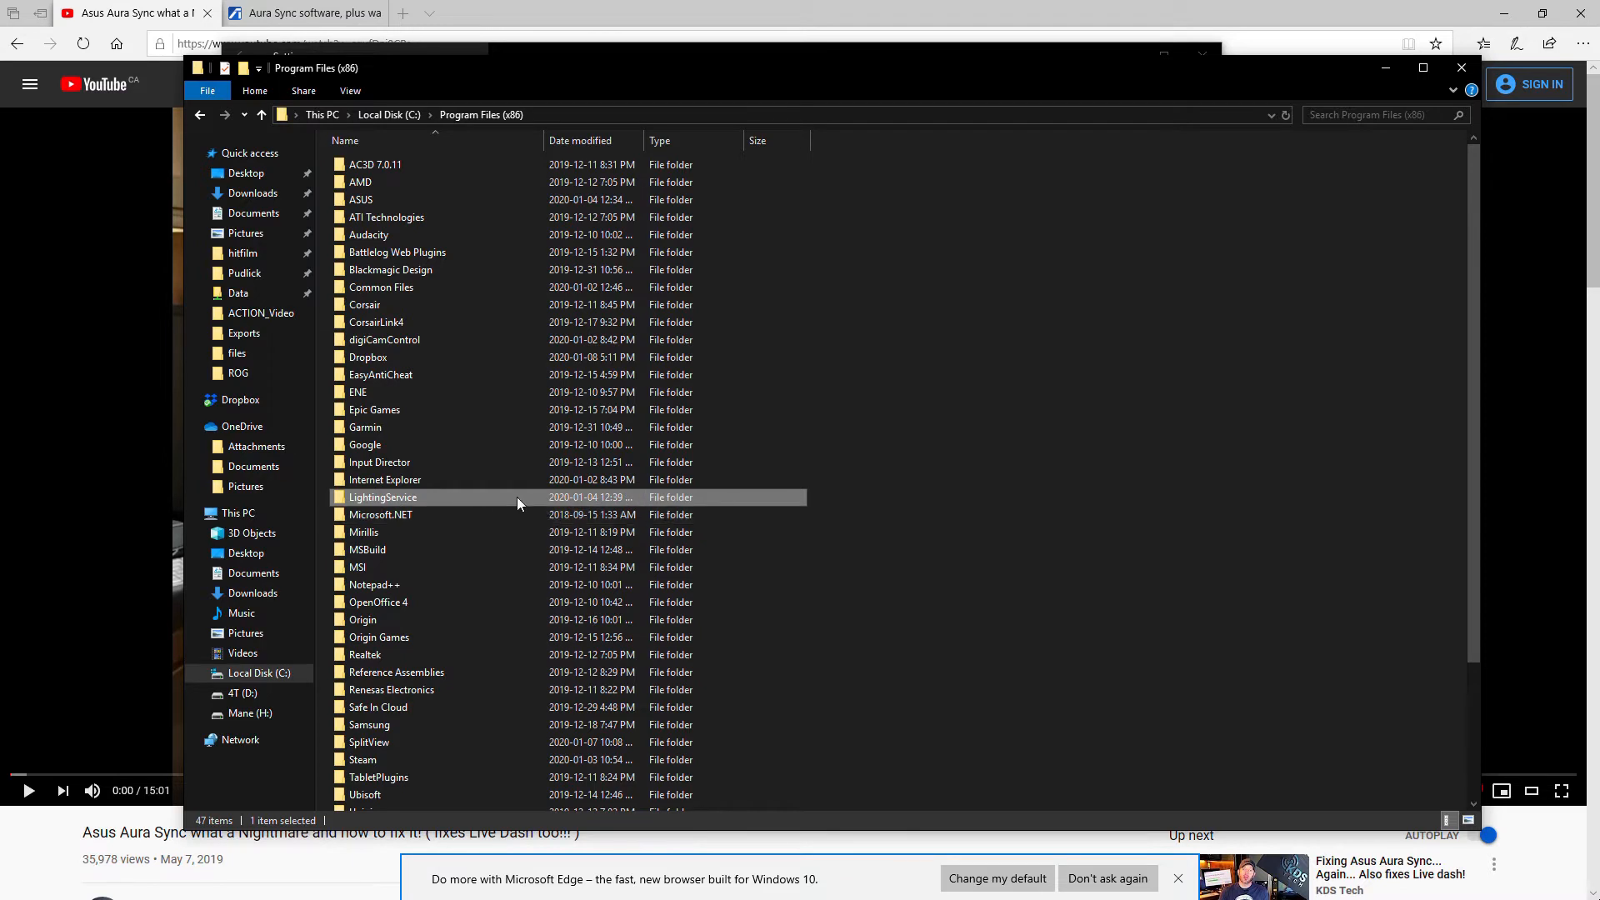
pyautogui.moveTo(430, 496)
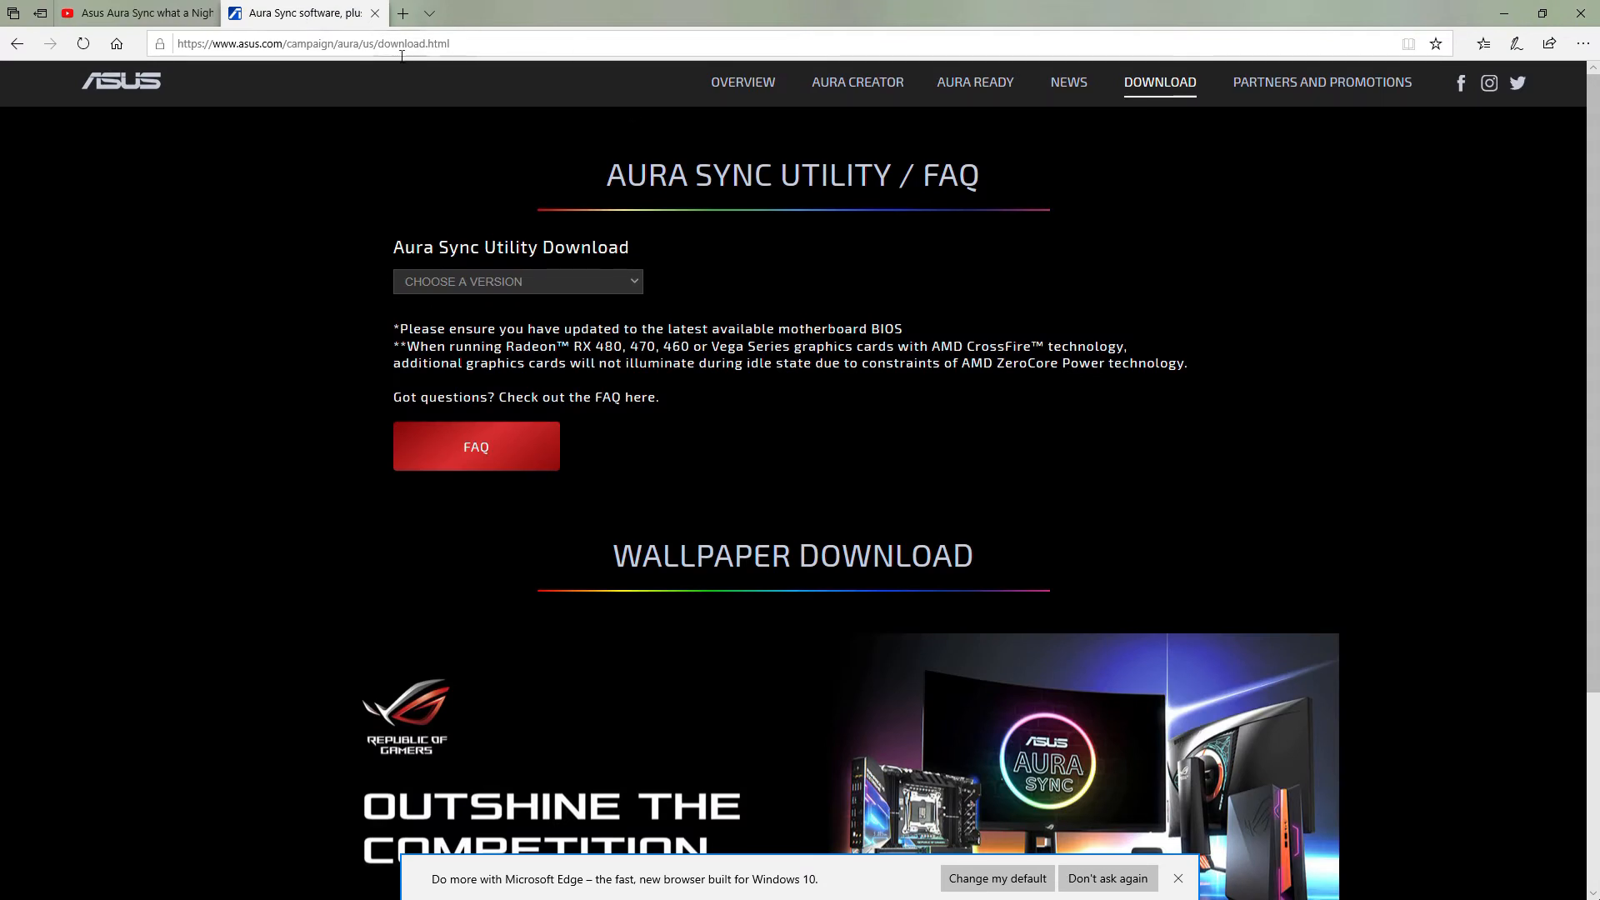
# Step: Choose Aura Sync version 1.07.66, requesting the Lighting_Control_1.07.66.zip download
pyautogui.click(313, 43)
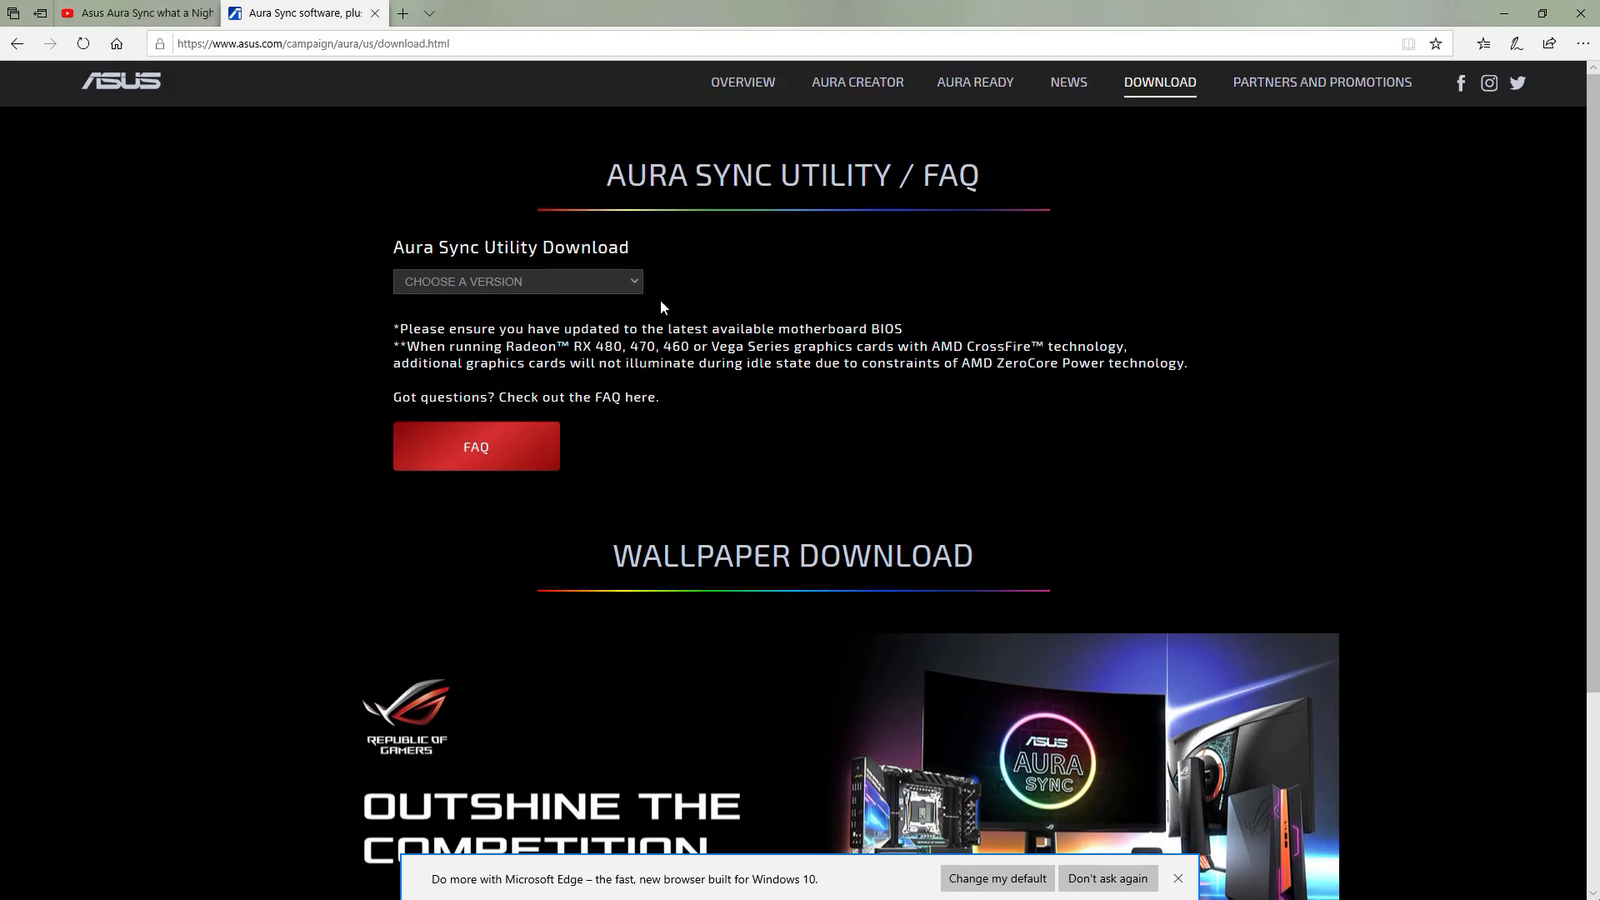
pyautogui.click(516, 280)
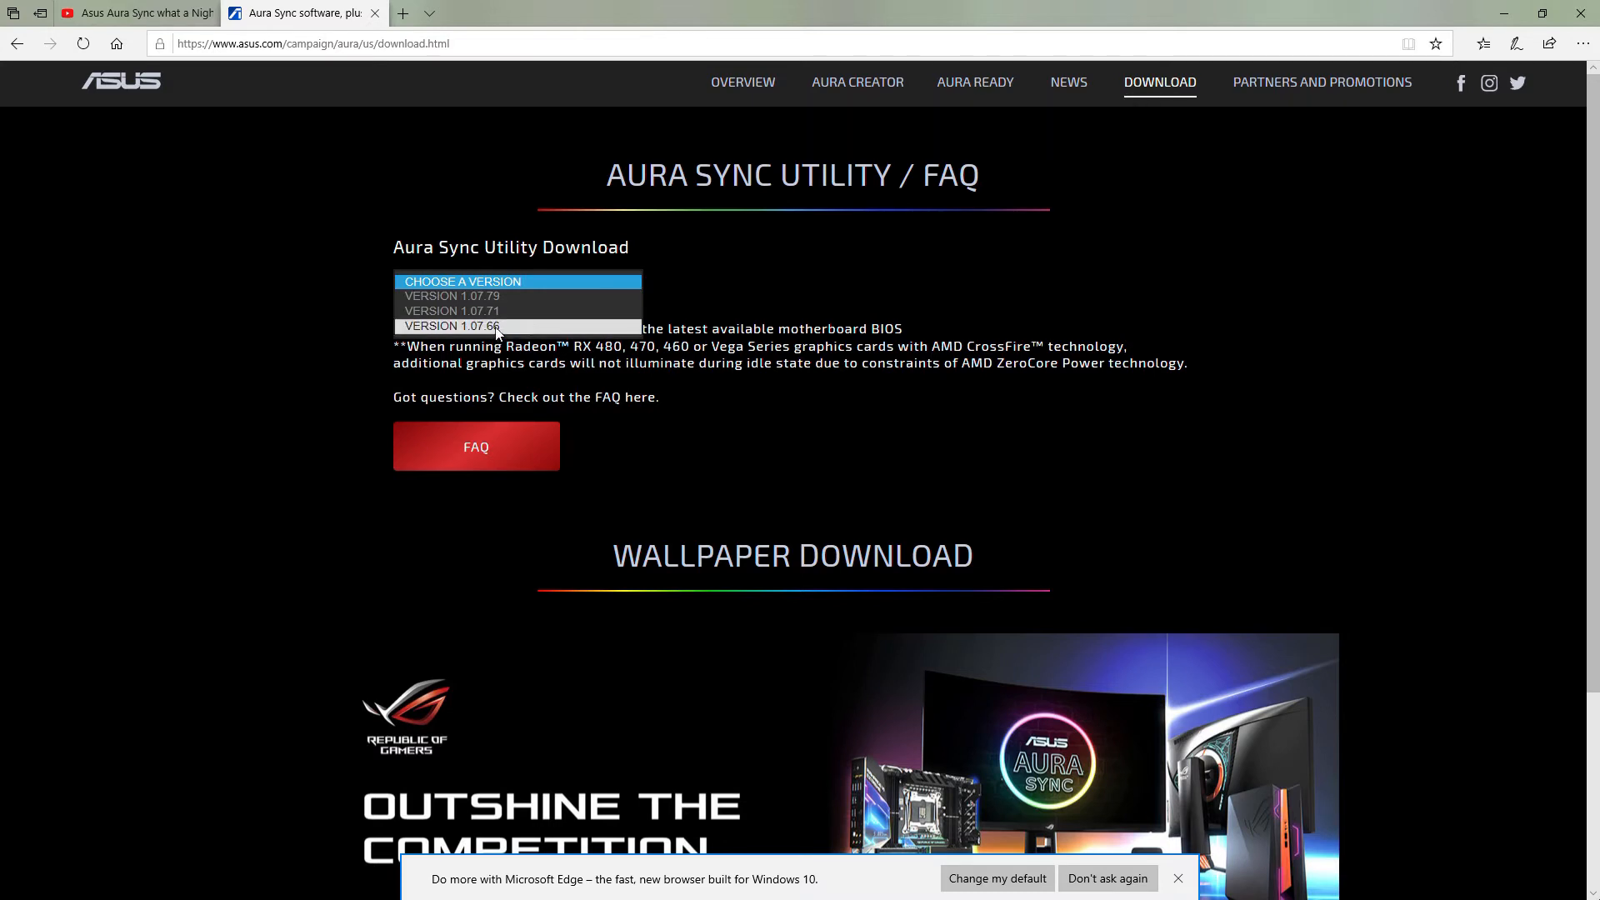
pyautogui.click(450, 325)
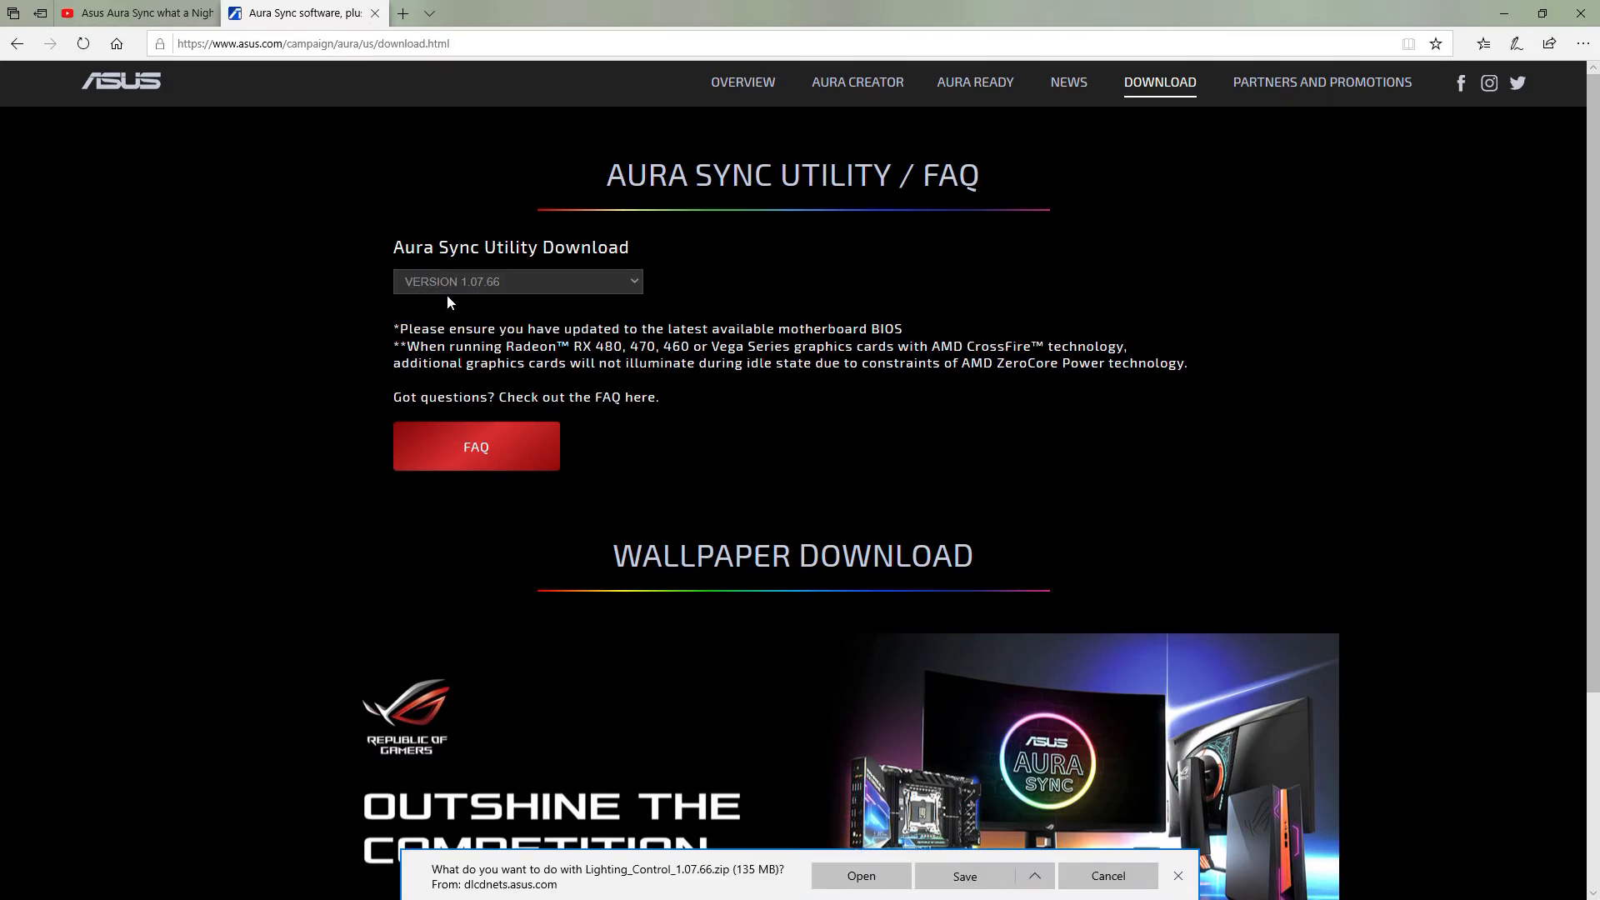
pyautogui.moveTo(472, 294)
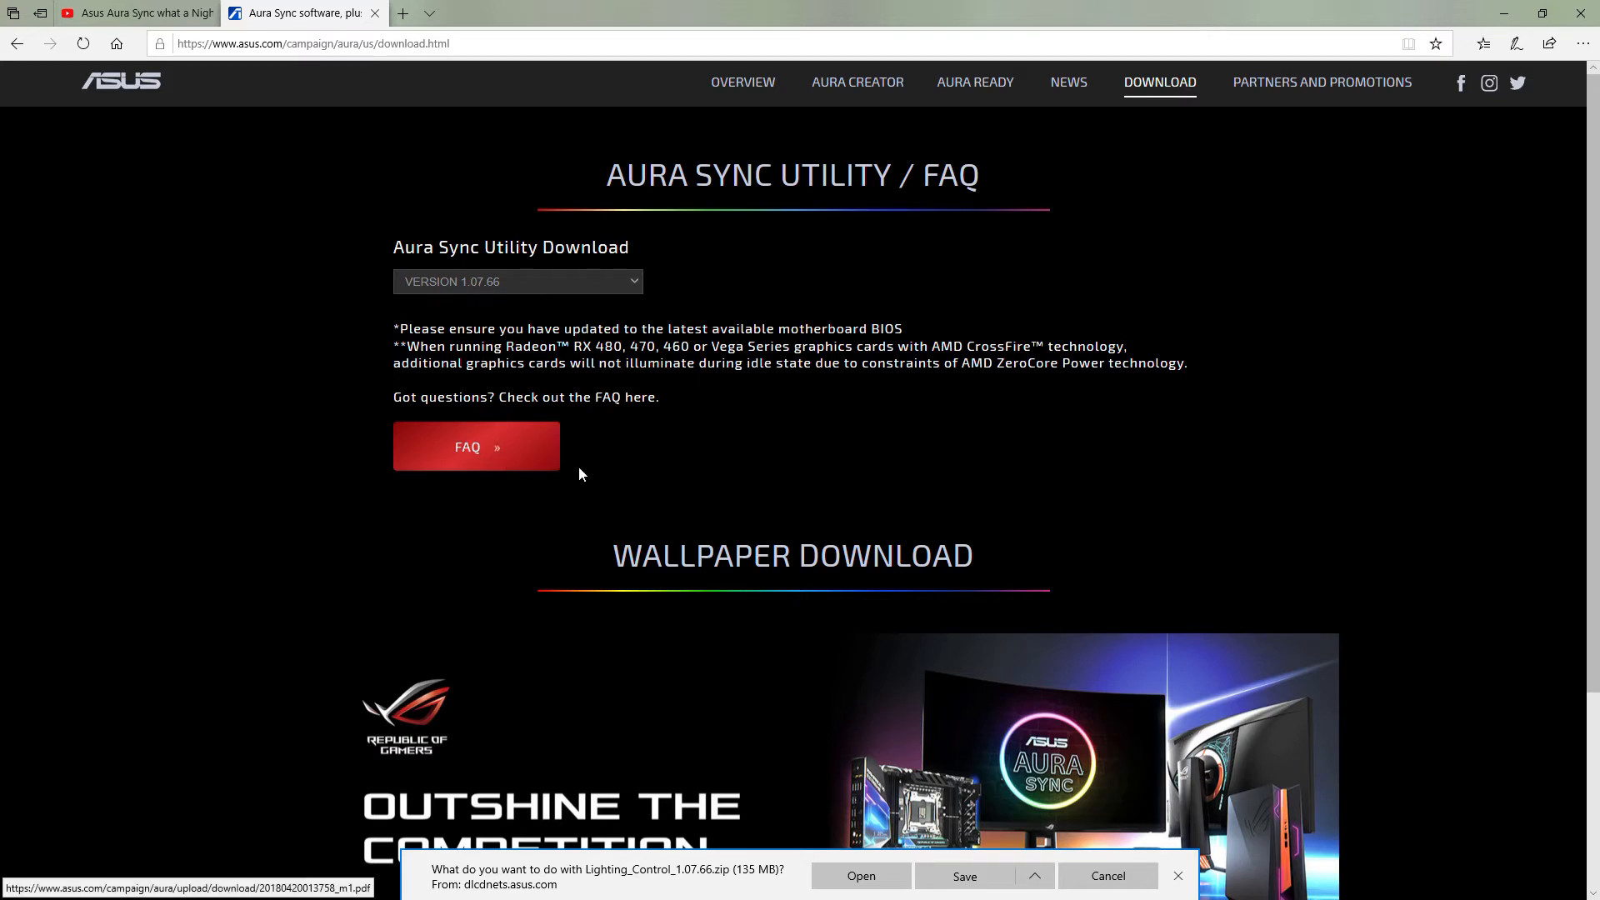
pyautogui.moveTo(571, 467)
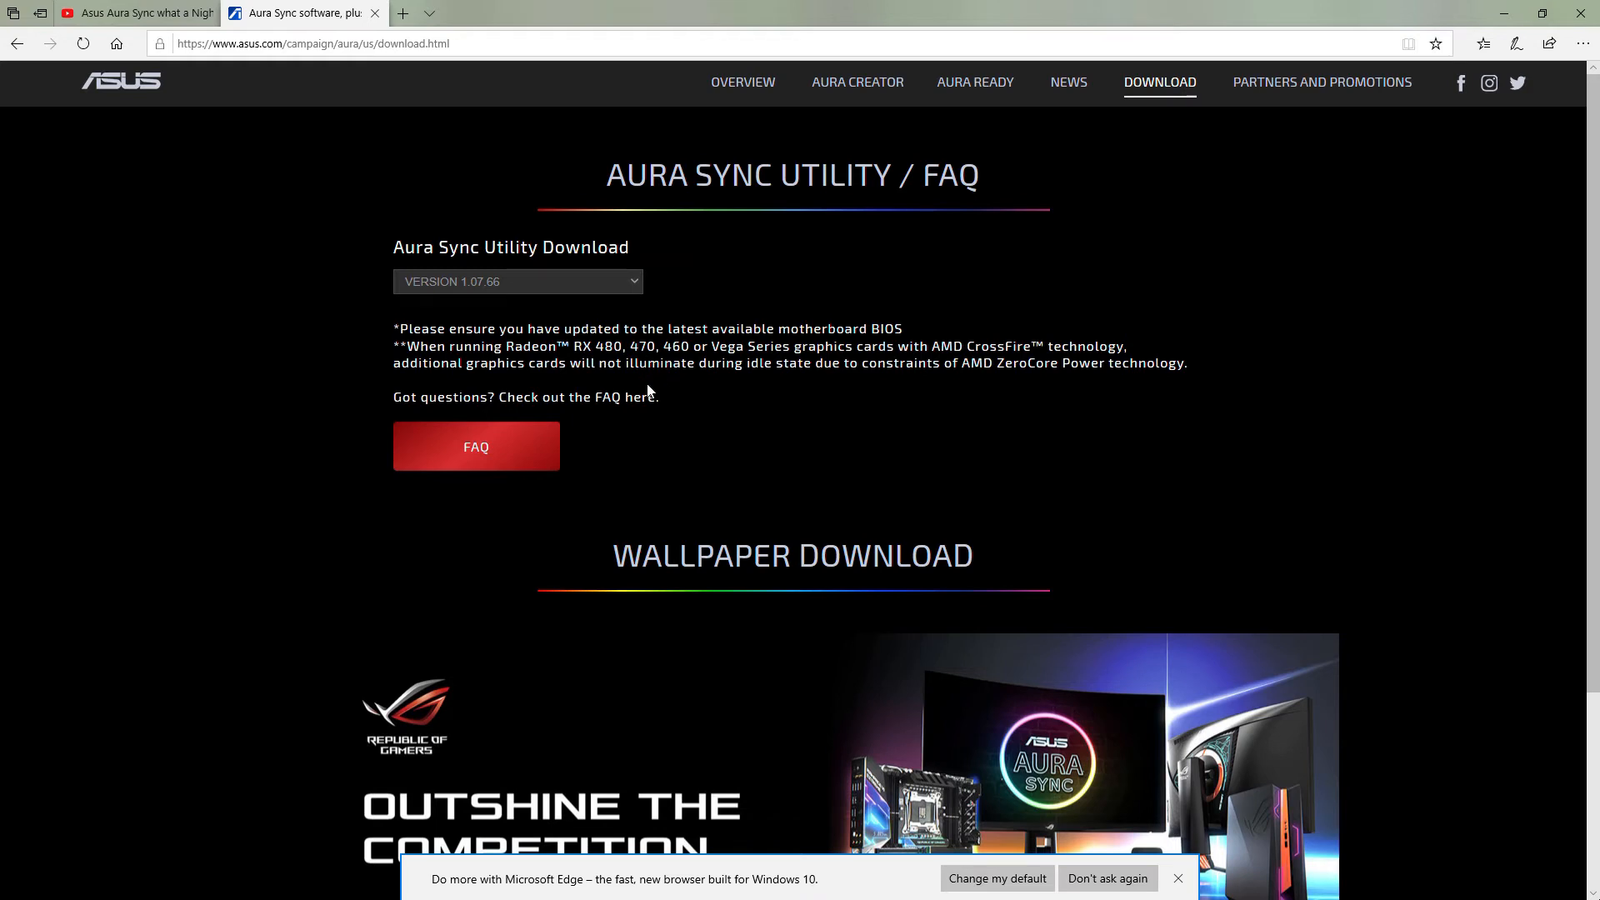
pyautogui.click(517, 282)
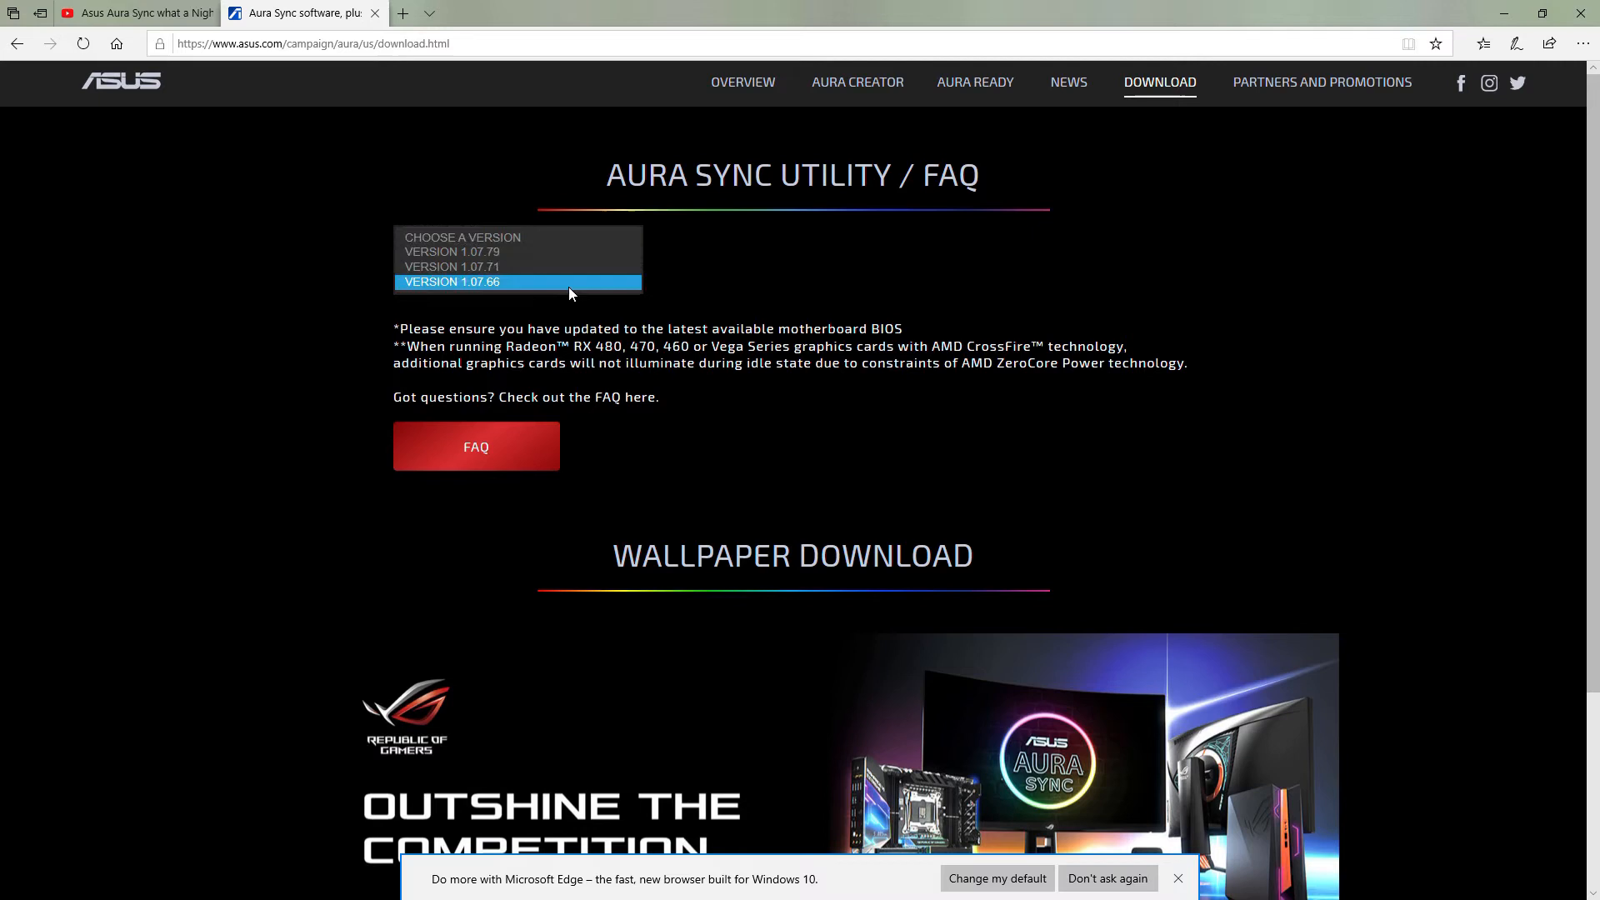
pyautogui.moveTo(738, 311)
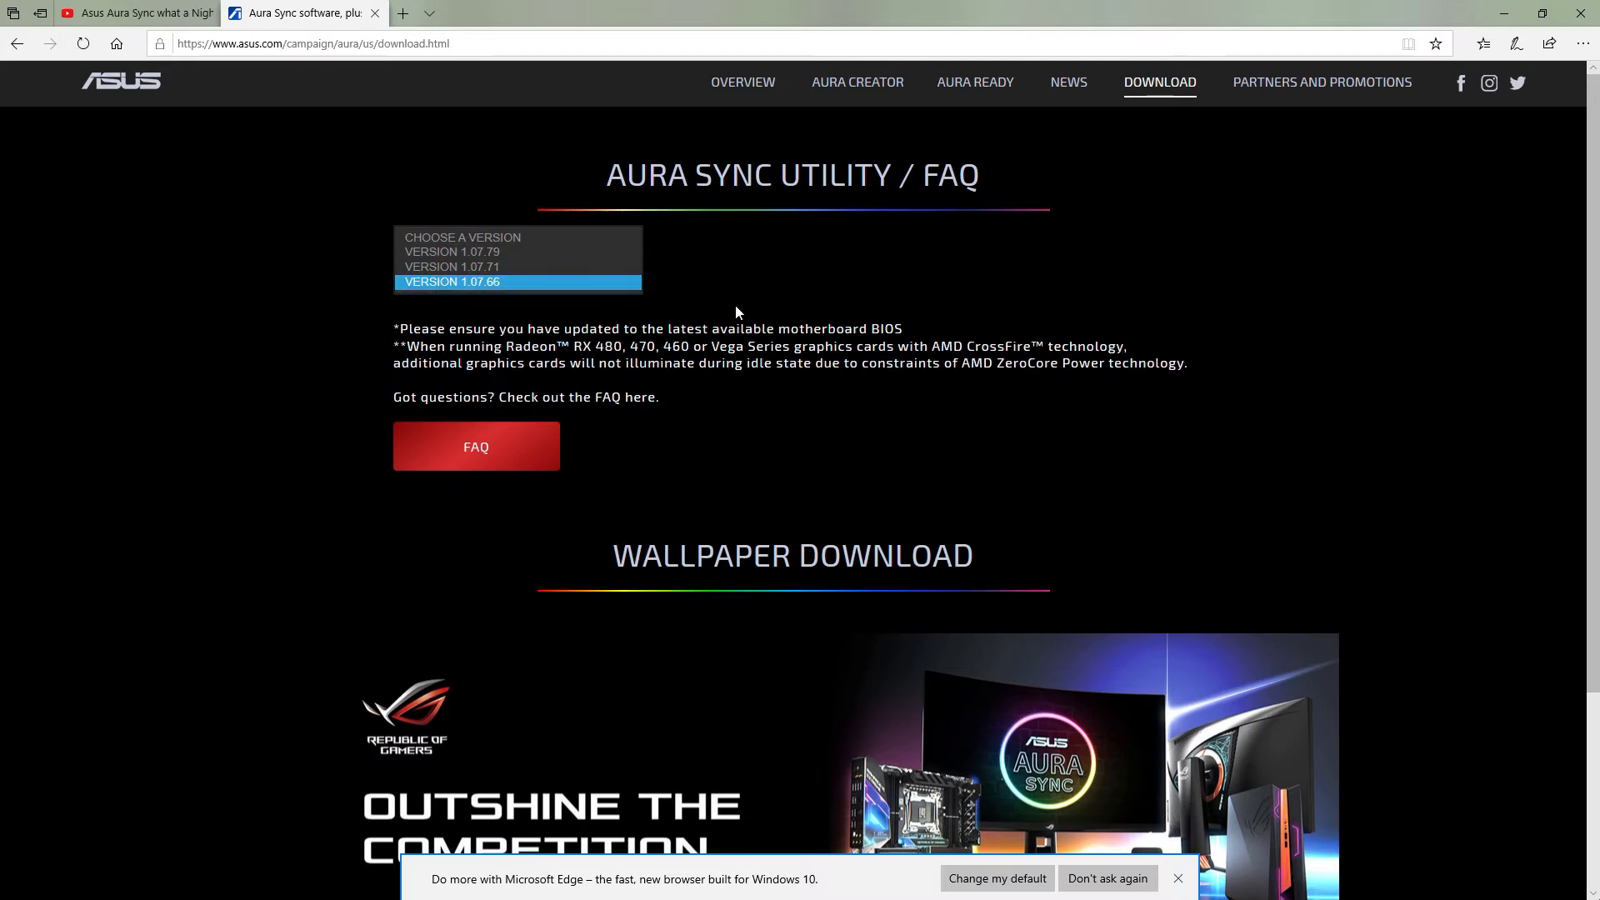
pyautogui.moveTo(315, 283)
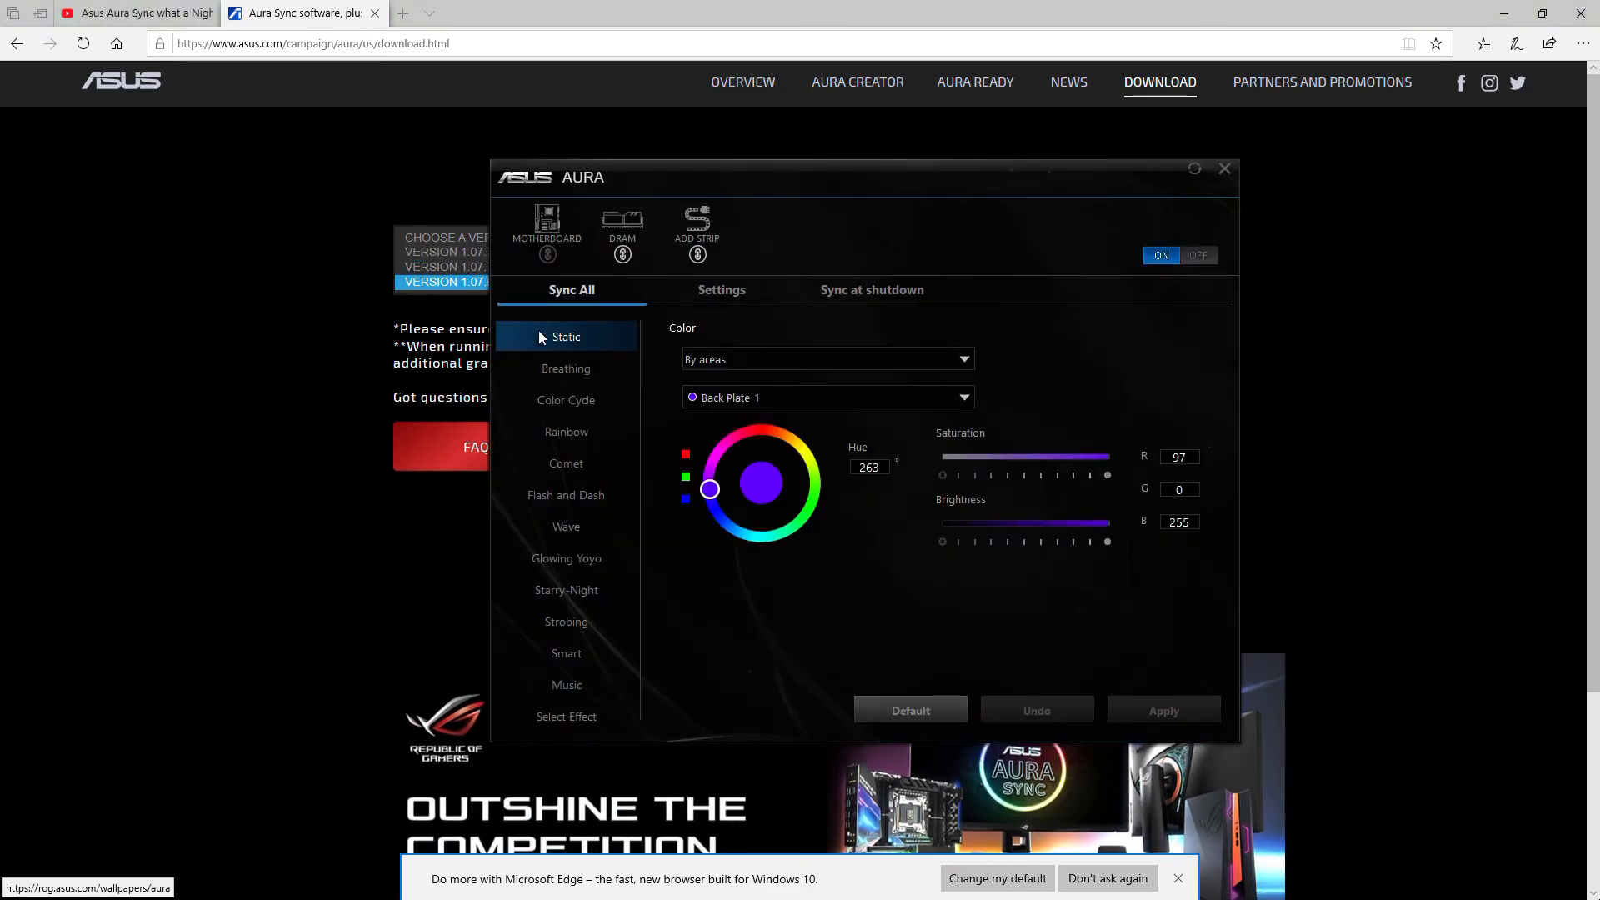
pyautogui.moveTo(676, 294)
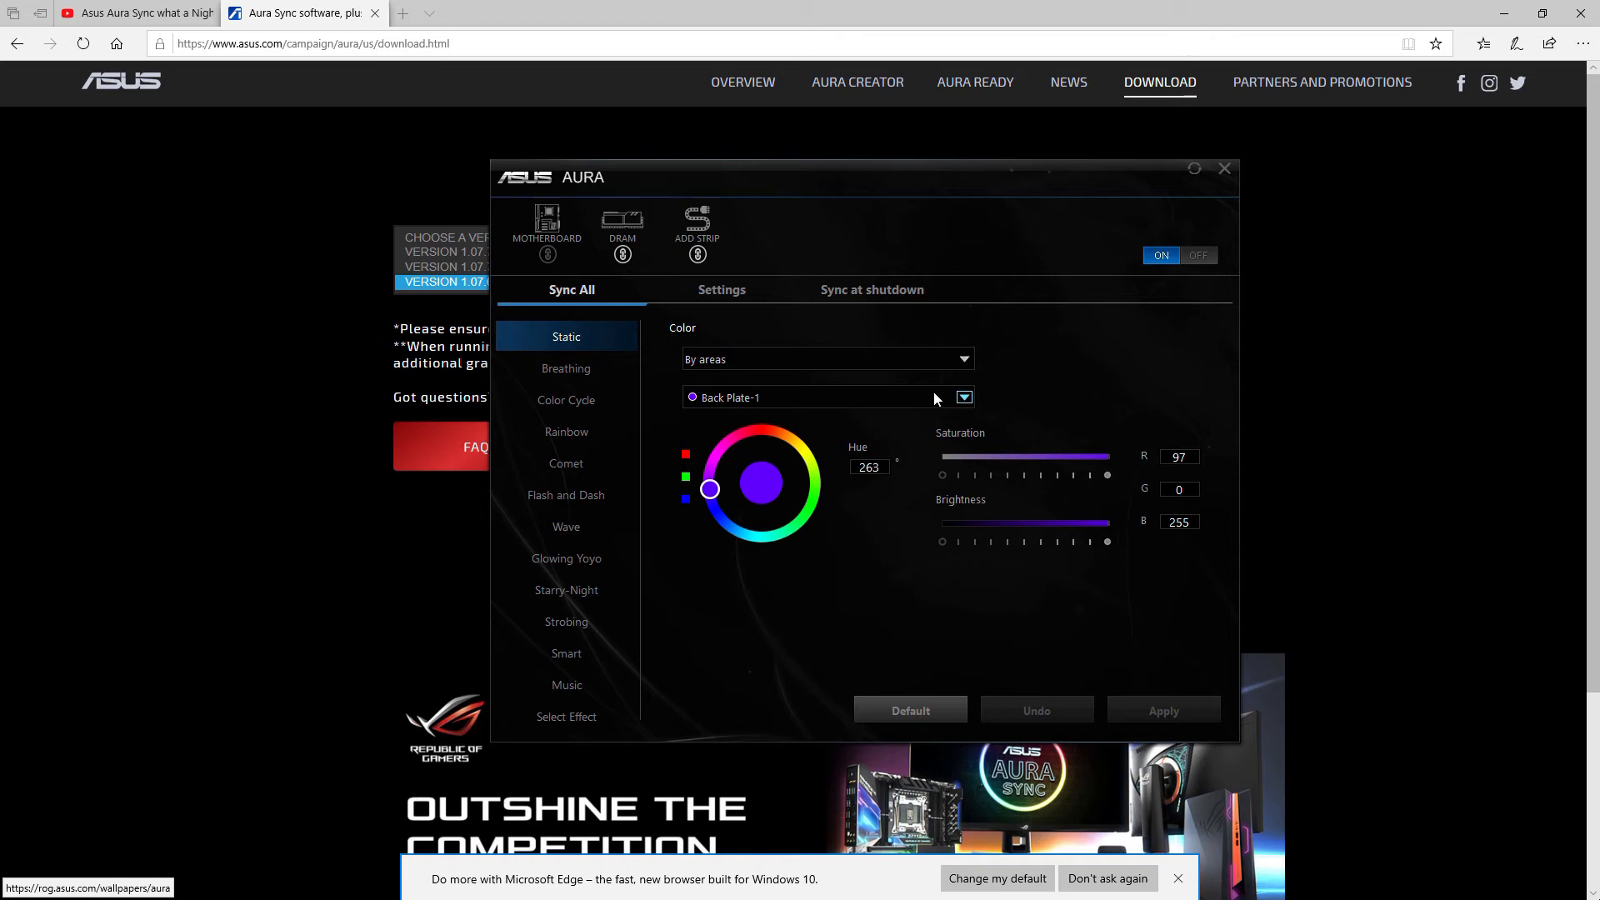
# Step: Browse the lighting area list and keep Back Plate-1 with its static purple at hue 263
pyautogui.click(962, 397)
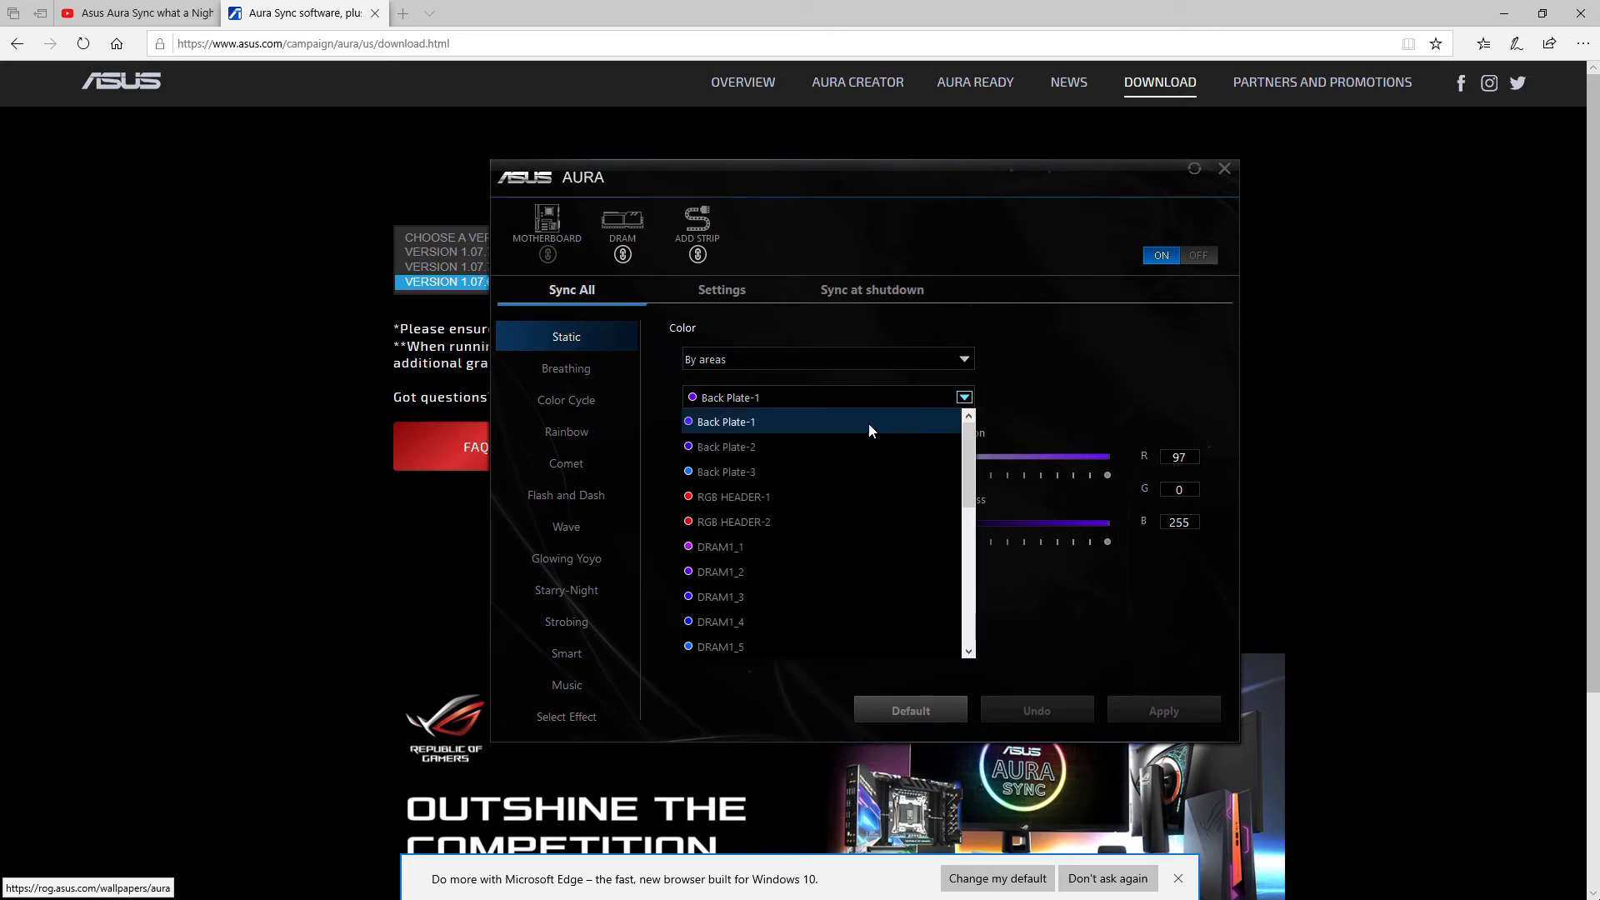
pyautogui.scroll(-3)
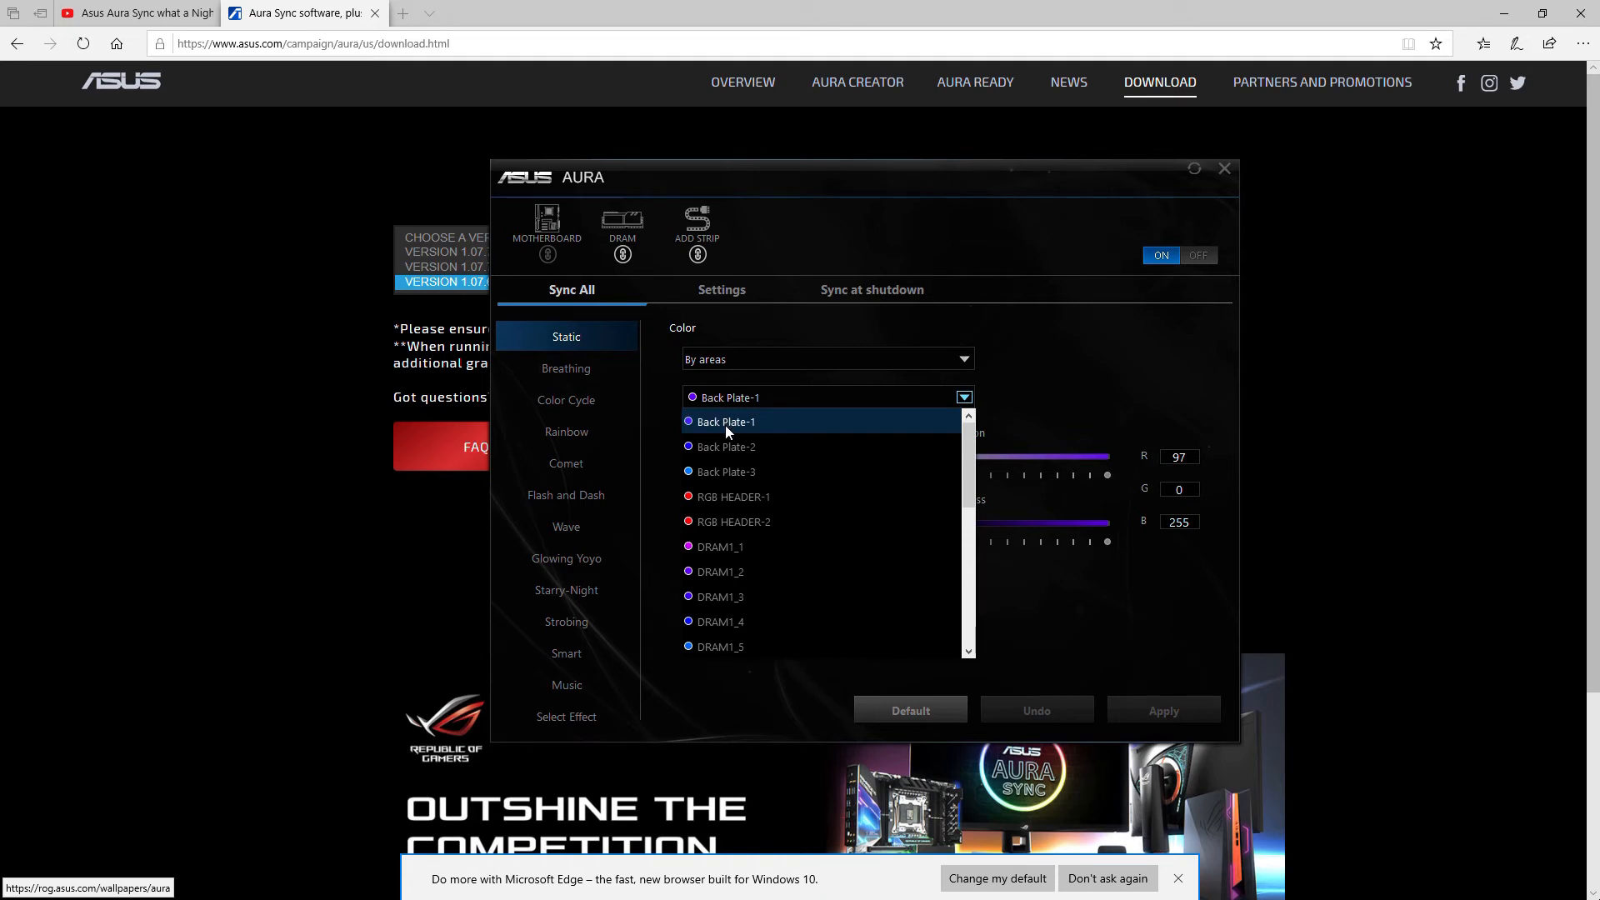
pyautogui.moveTo(778, 404)
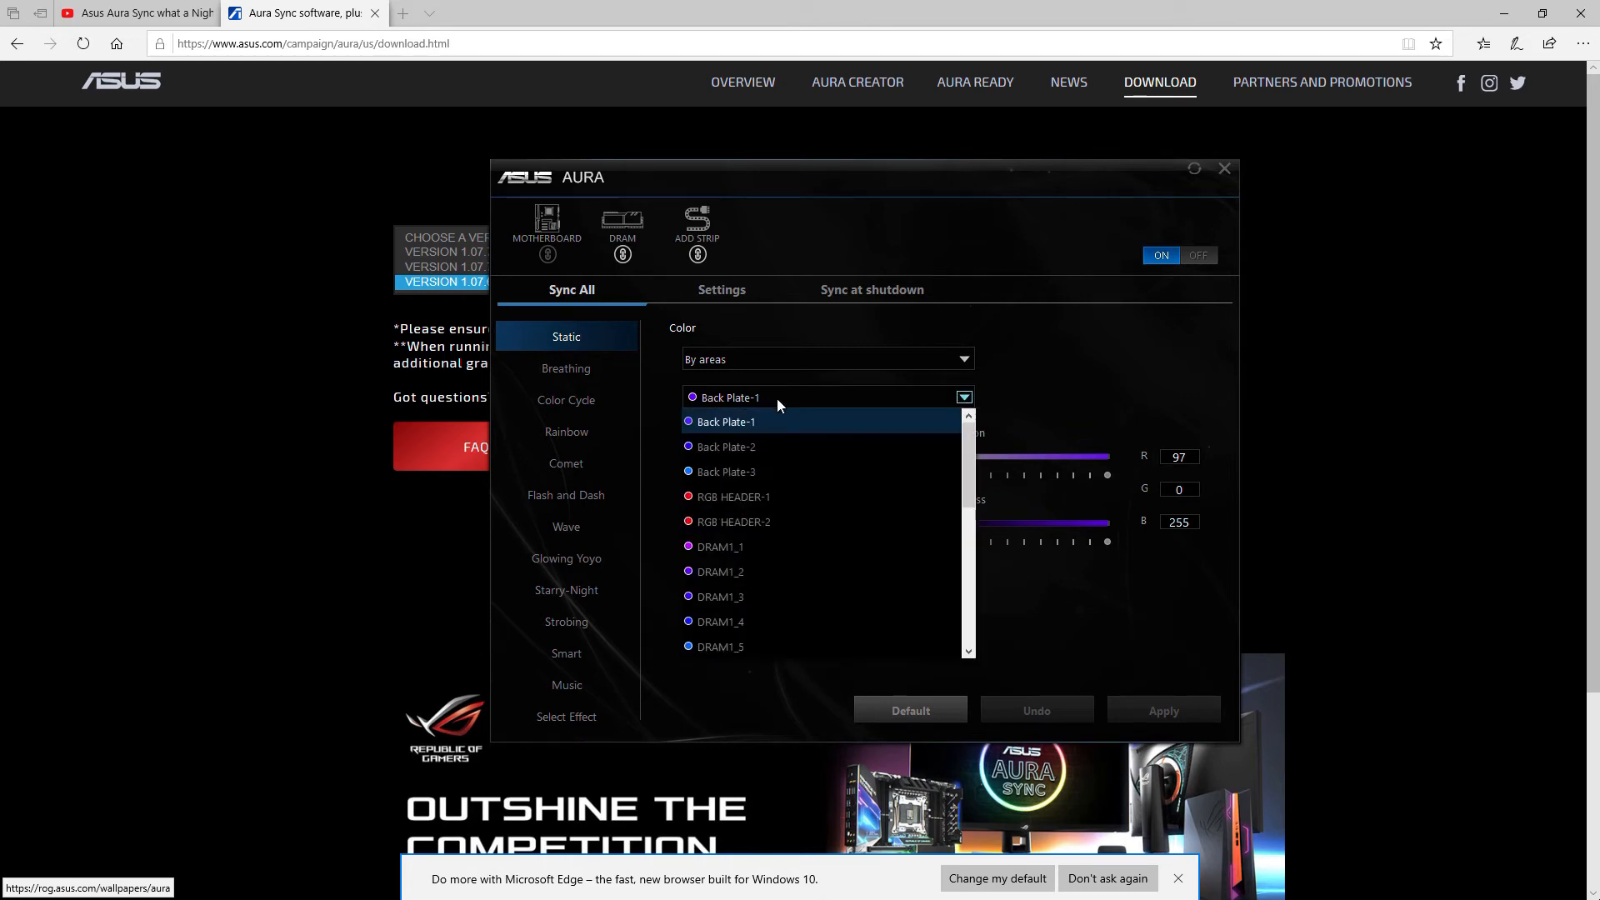
pyautogui.scroll(-3)
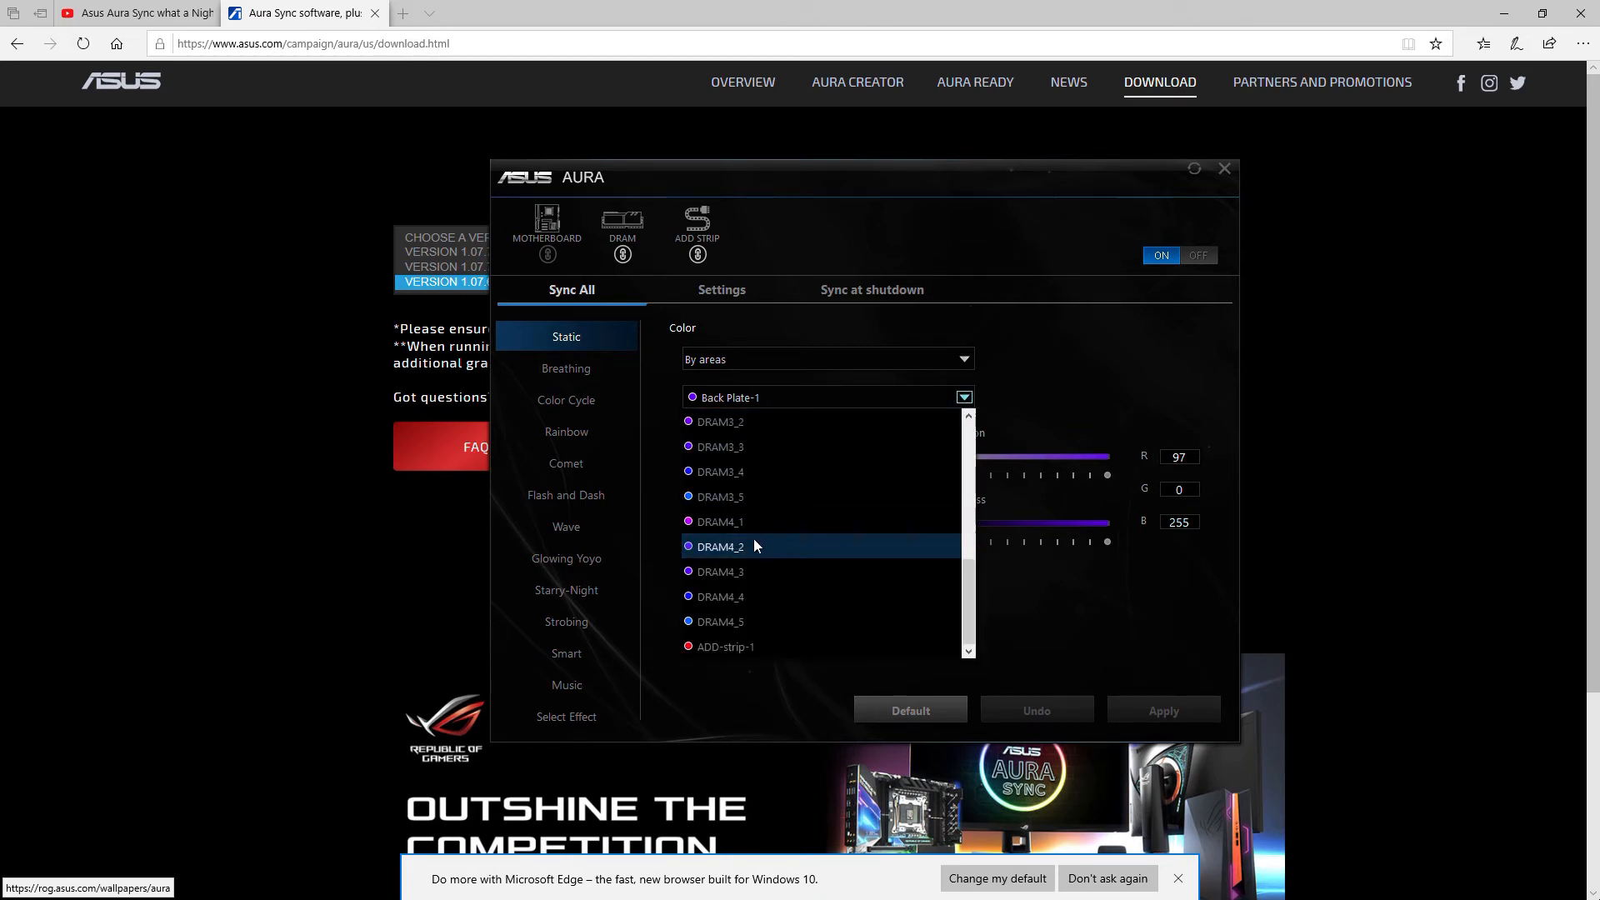
pyautogui.scroll(3)
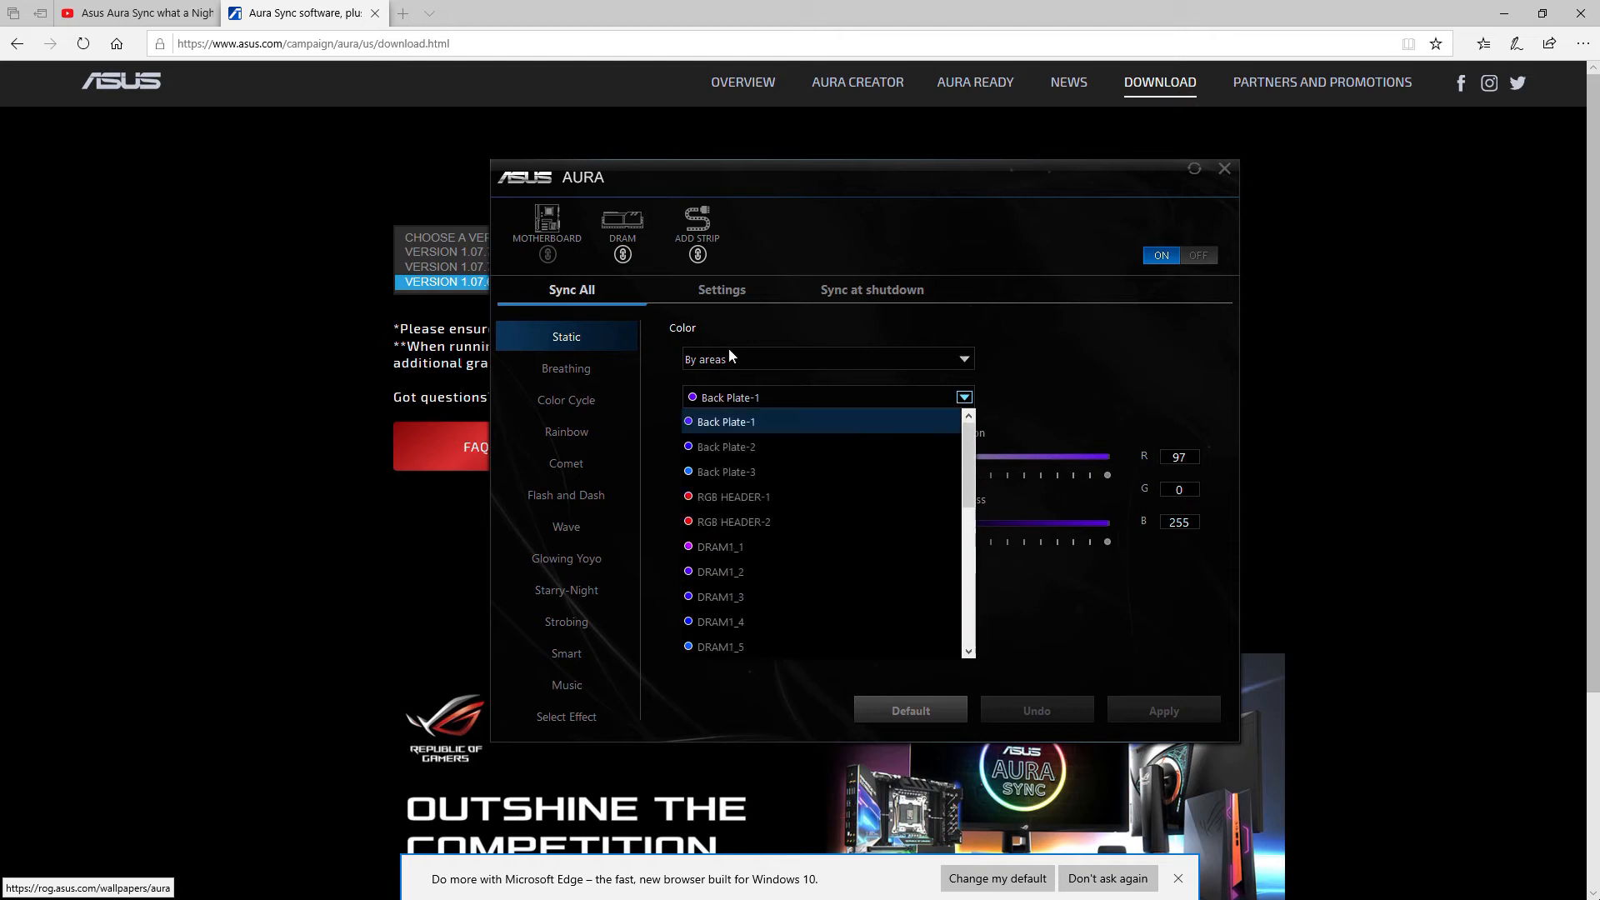
pyautogui.click(725, 421)
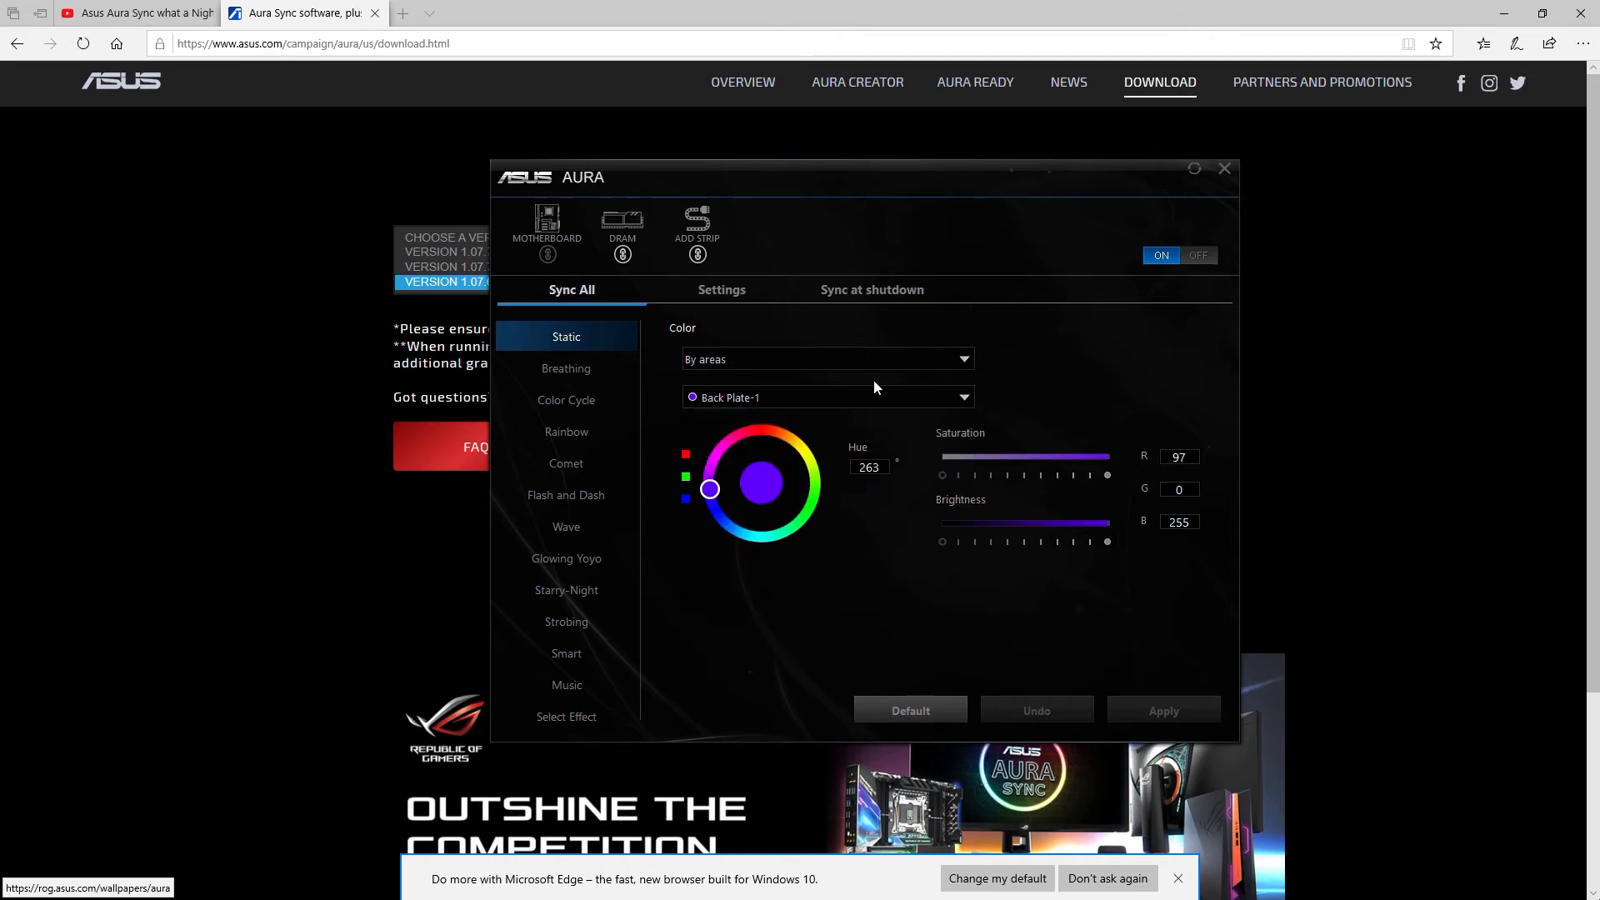